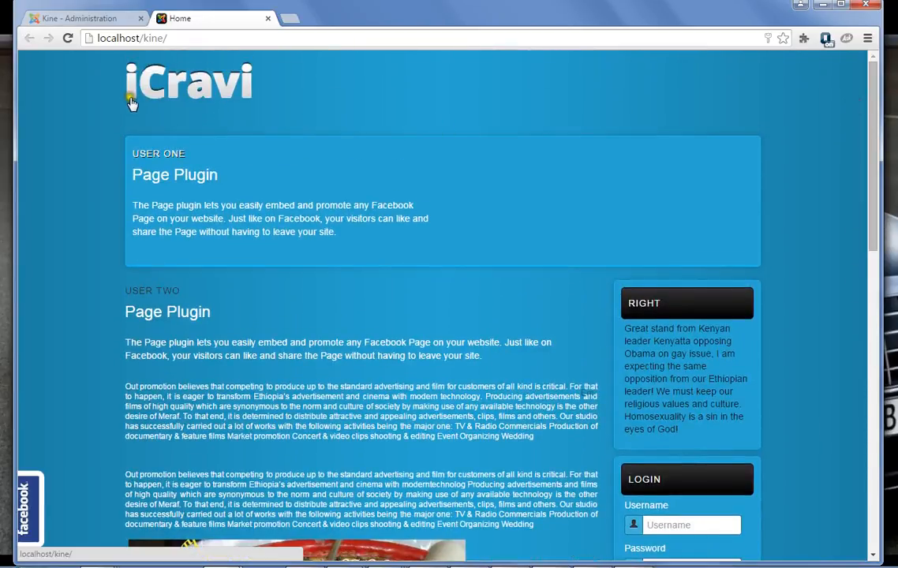
mouse_move(275, 106)
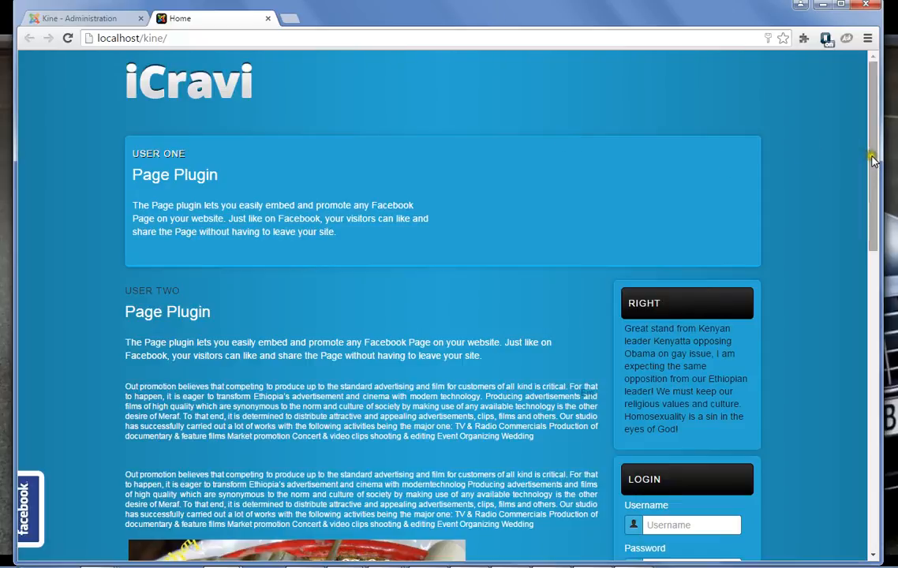
Log in to Joomla administration with the saved 'admin' username, then return to the Home tab
scroll("down", 3)
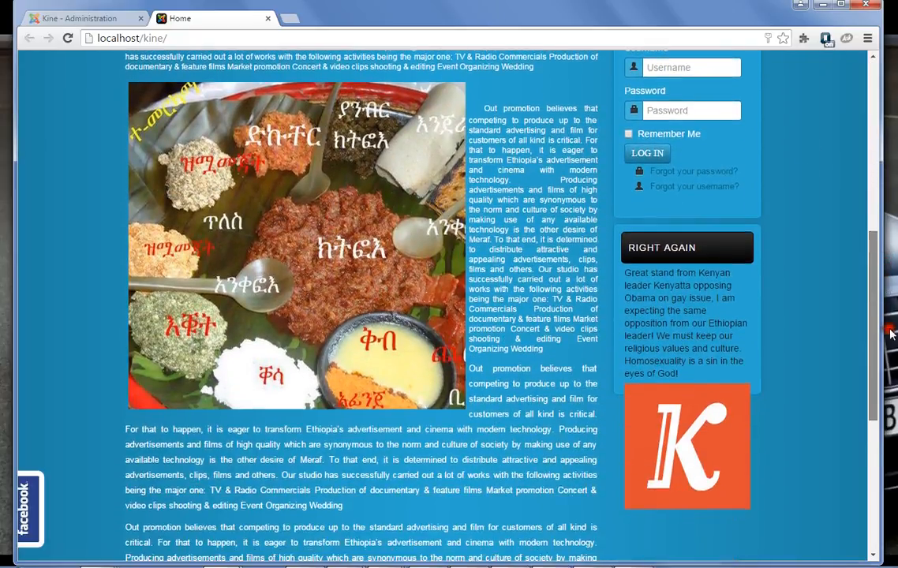
scroll("down", 3)
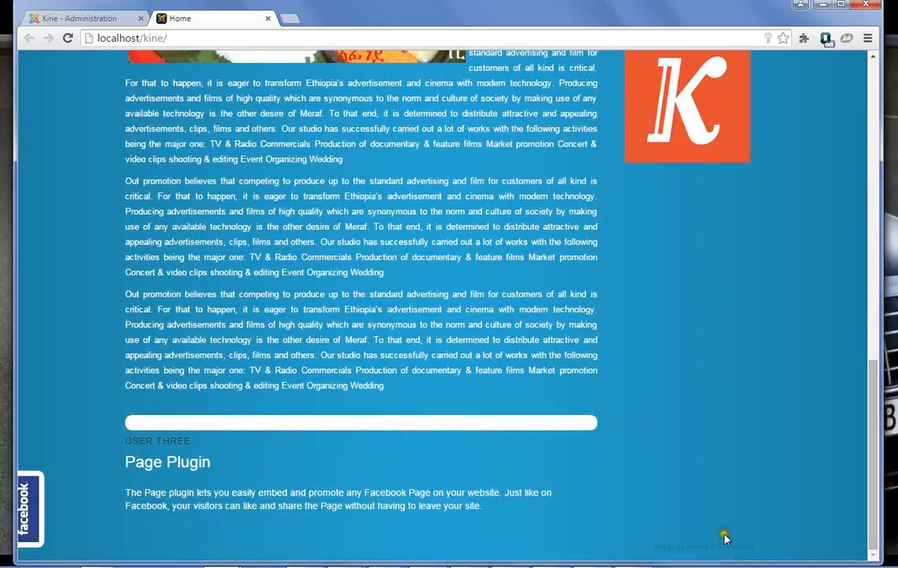
mouse_move(716, 546)
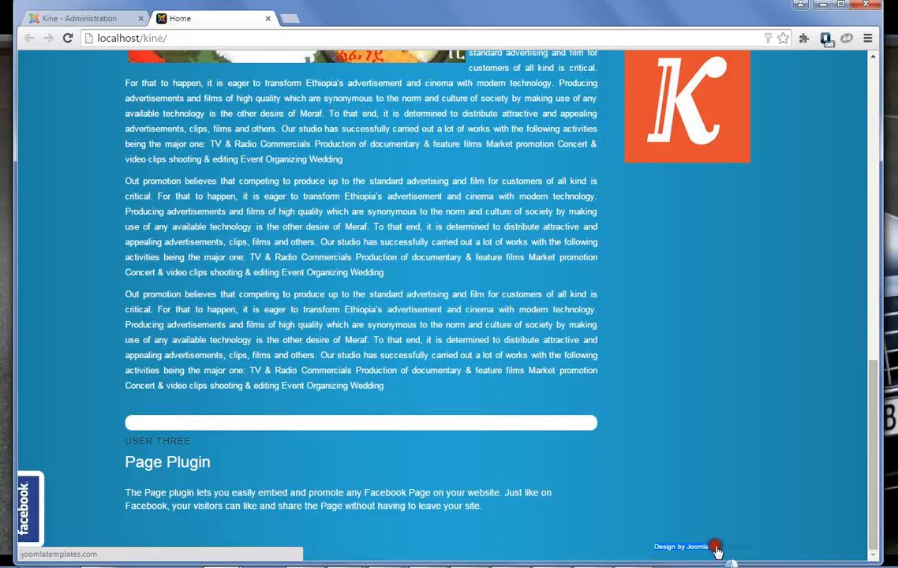
mouse_move(674, 460)
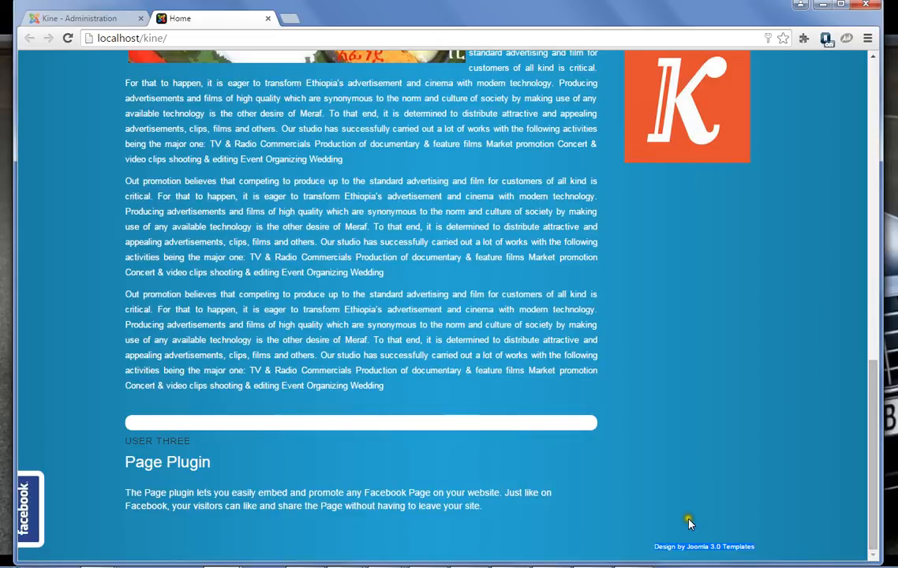
mouse_move(522, 413)
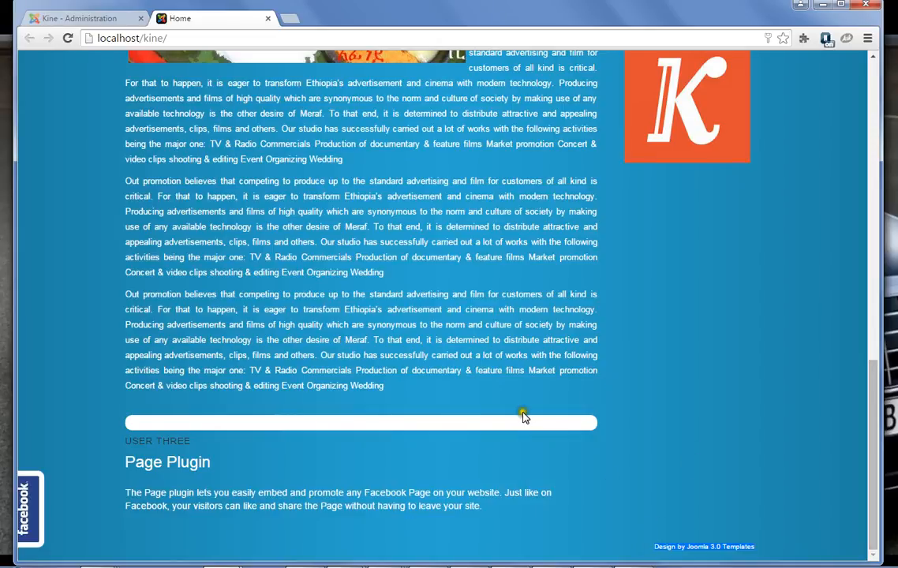
mouse_move(614, 501)
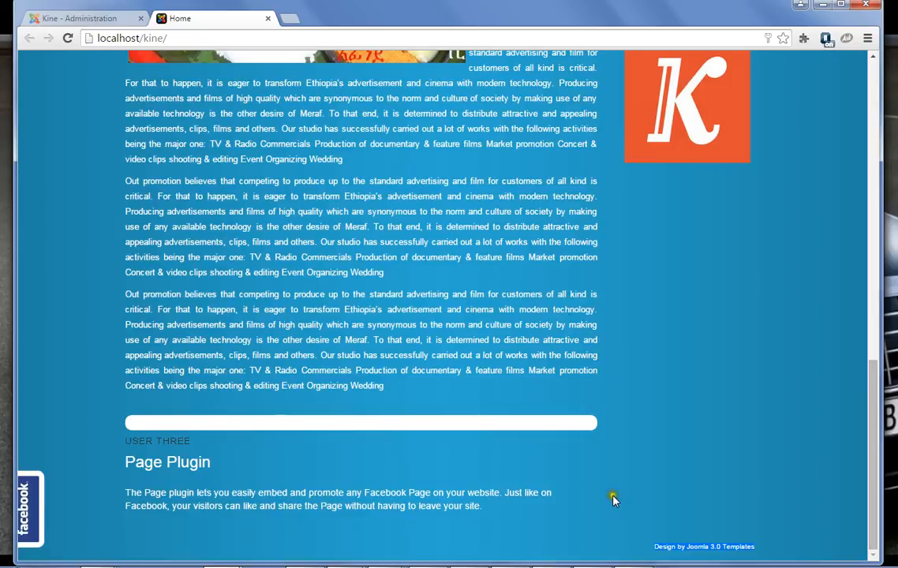
mouse_move(681, 442)
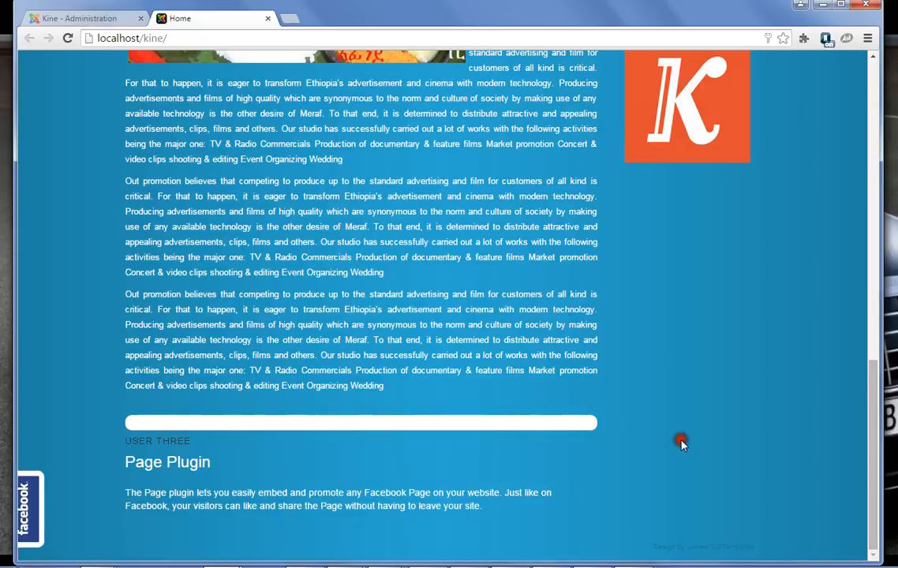
left_click(75, 20)
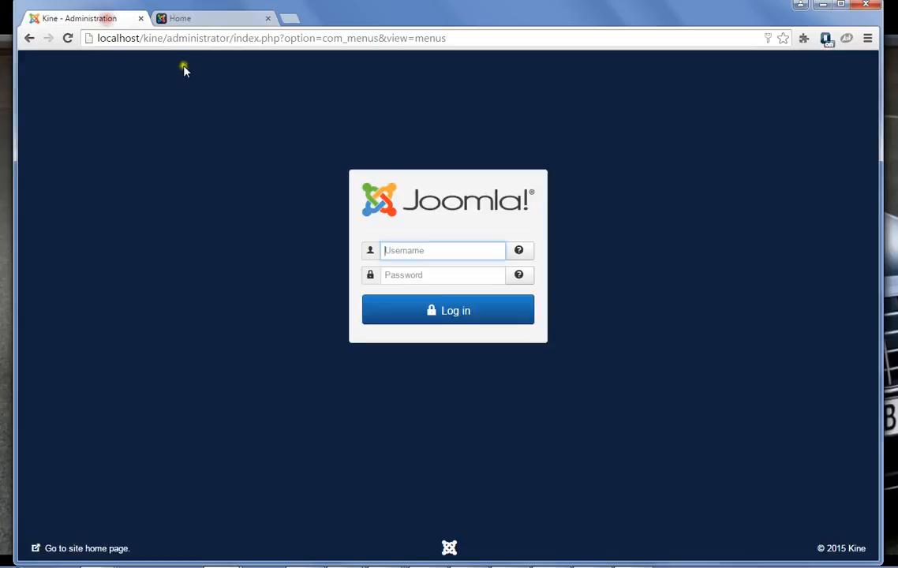
left_click(442, 250)
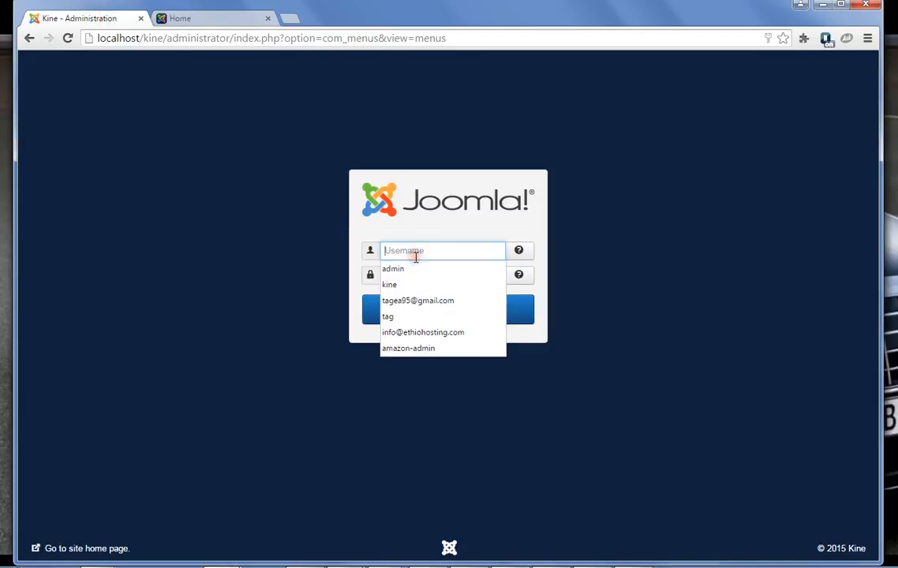
left_click(392, 268)
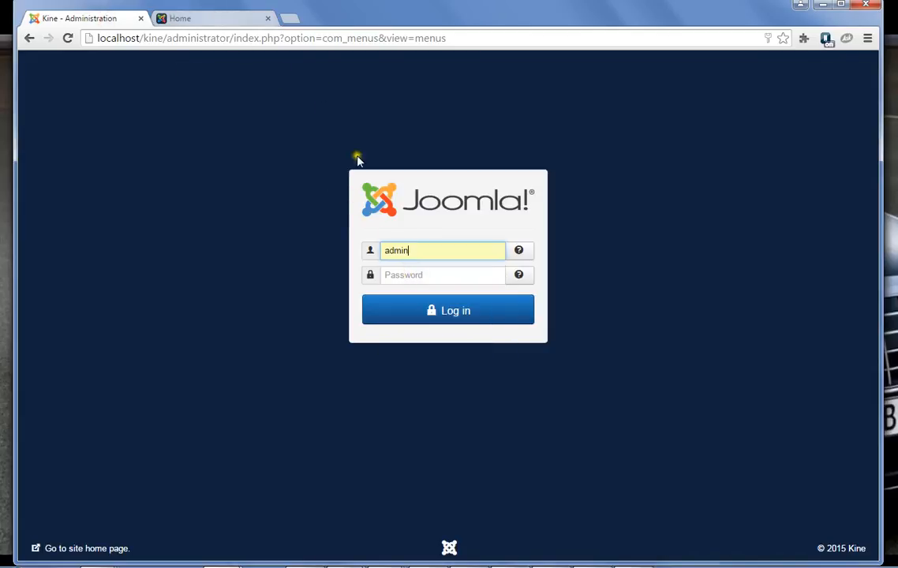
left_click(442, 274)
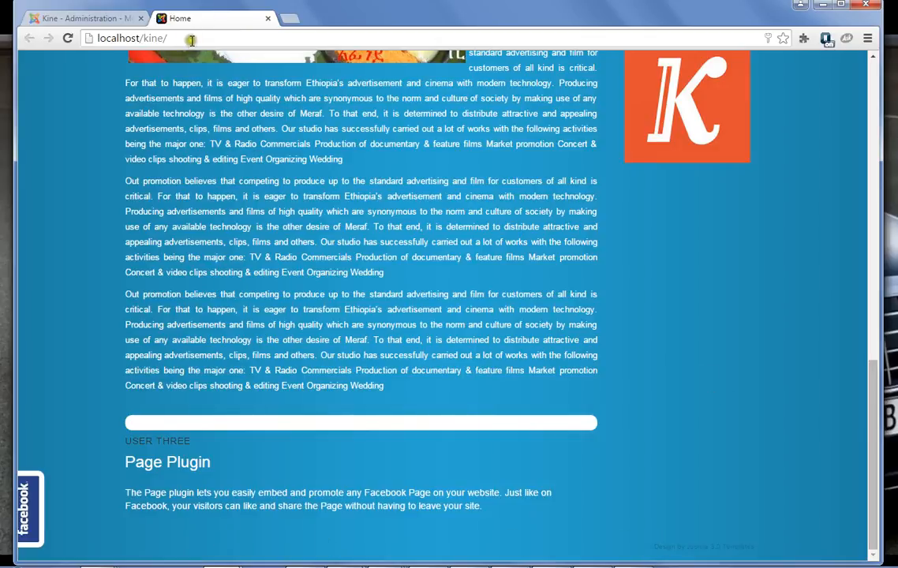
Load localhost/kine/index.php?tp=1 and scroll down to the outlined copyright position
left_click(192, 37)
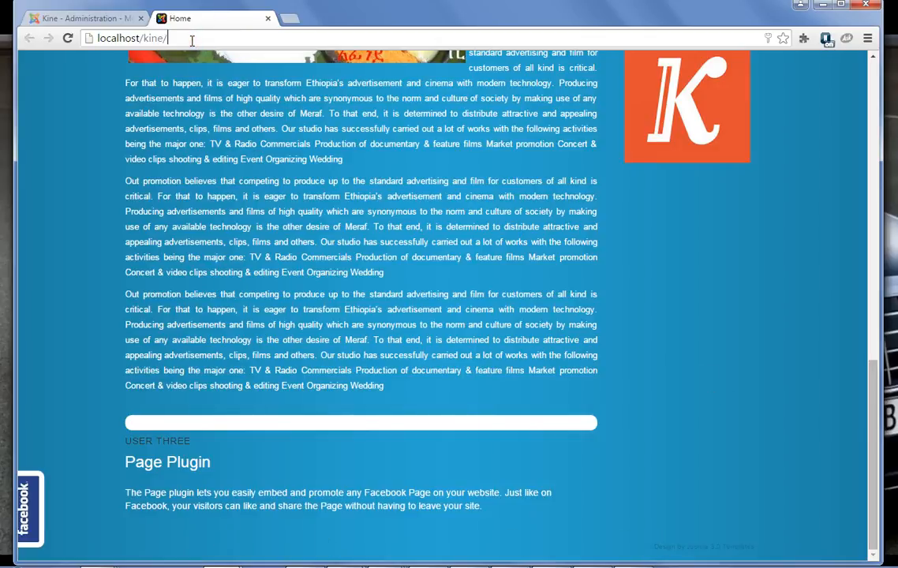
type("inde")
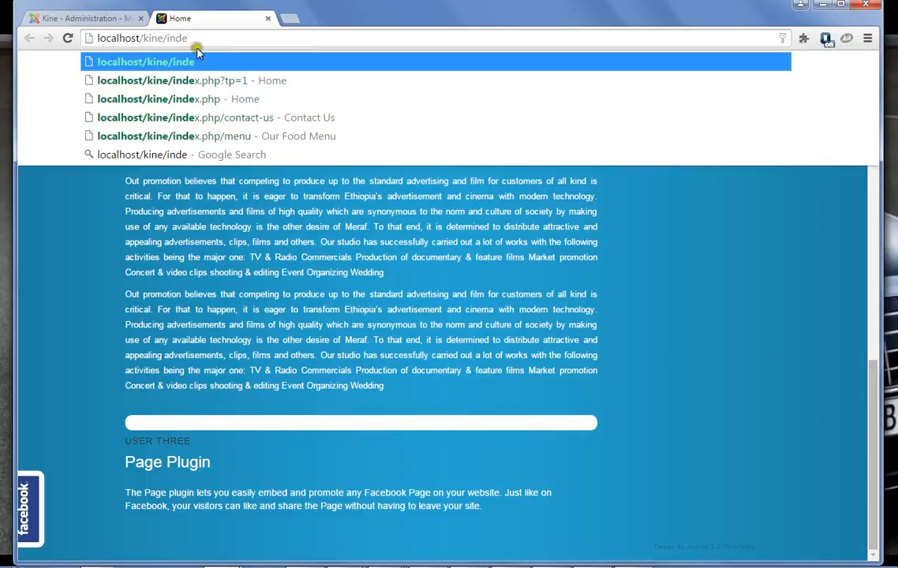
left_click(183, 80)
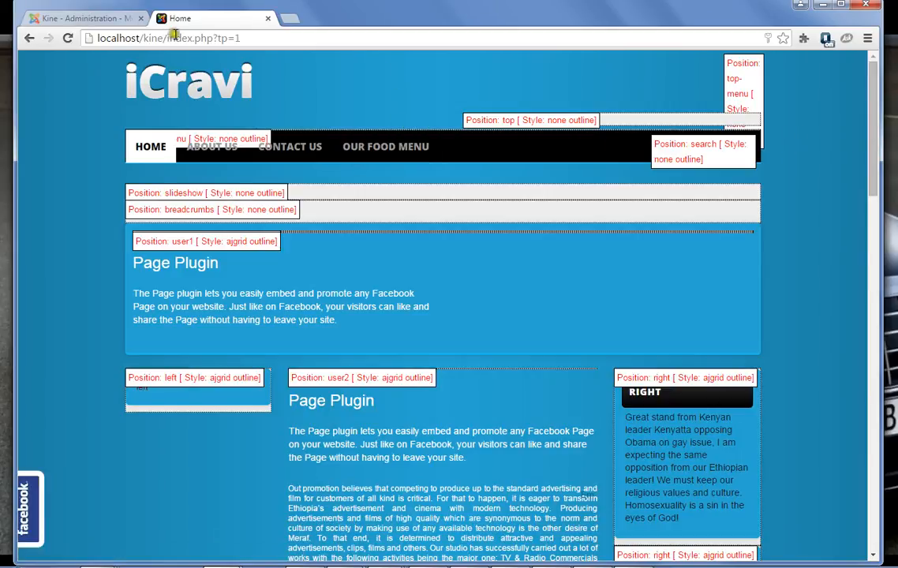
scroll("down", 3)
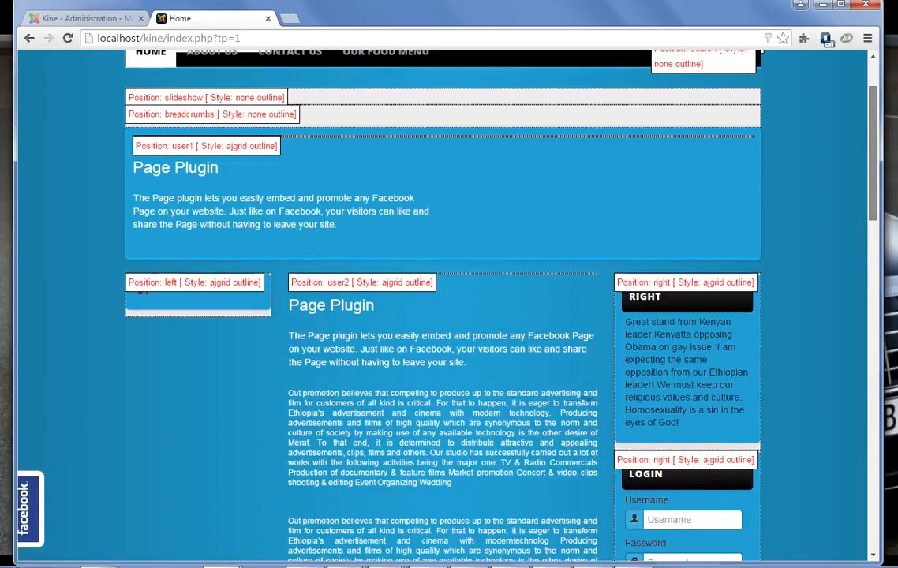
scroll("down", 3)
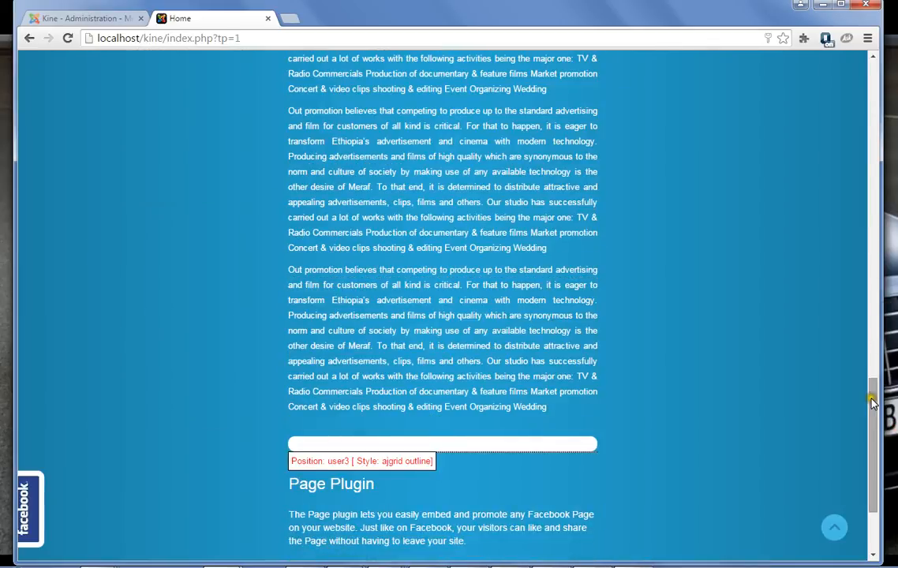
scroll("down", 3)
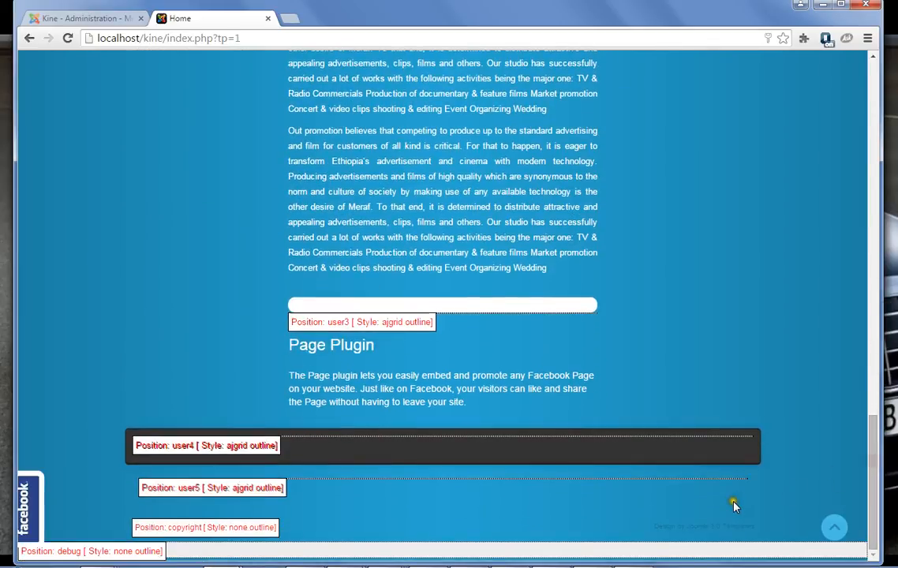
mouse_move(73, 552)
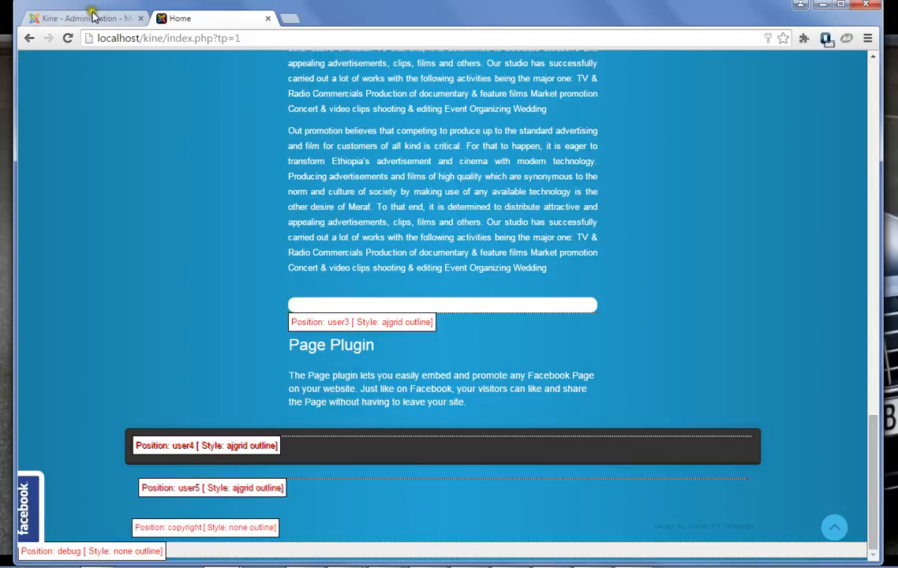
From Extensions > Modules, start a new module and choose its module type
left_click(91, 18)
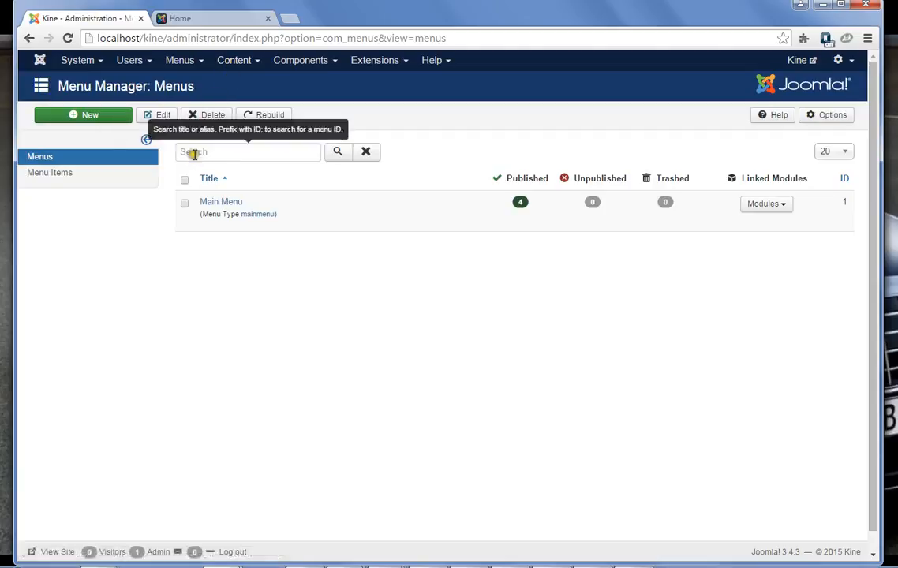
left_click(373, 60)
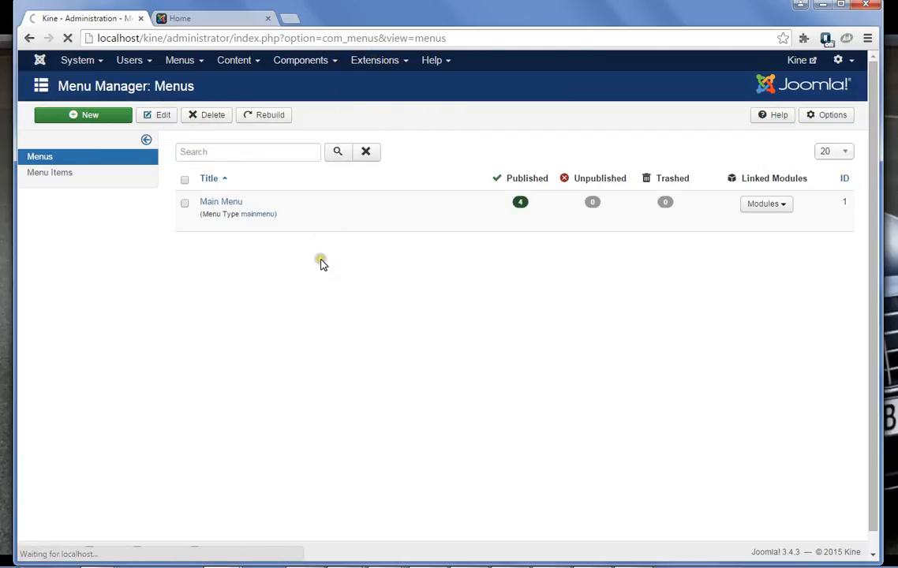
left_click(762, 204)
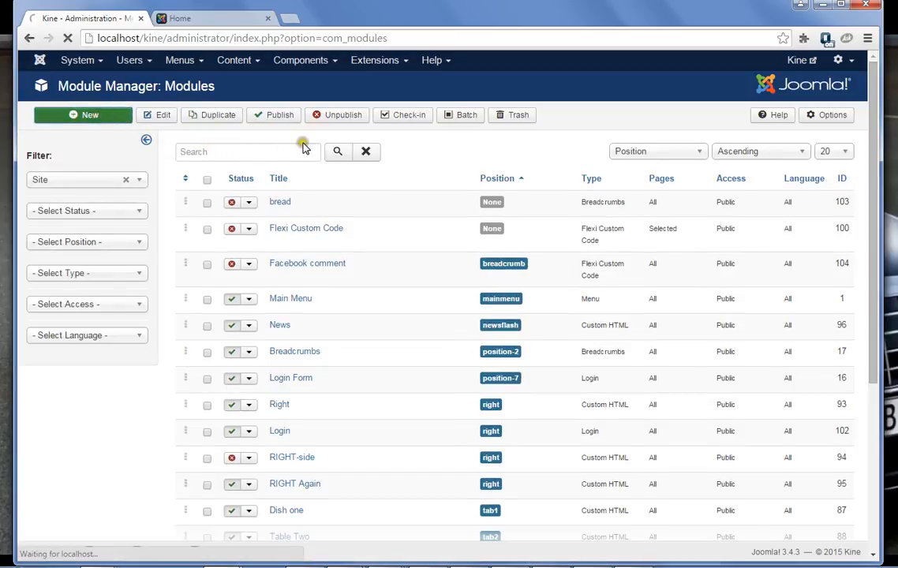
left_click(86, 114)
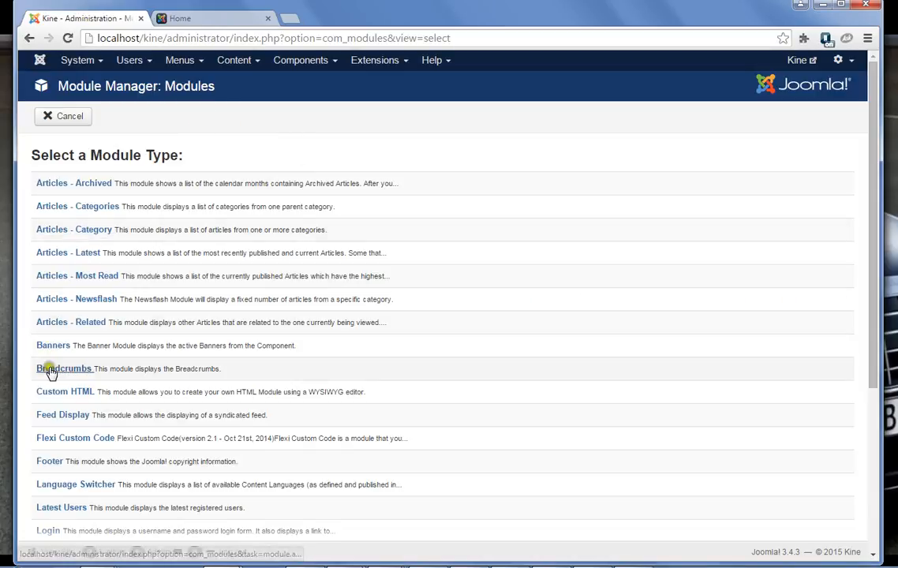
left_click(63, 369)
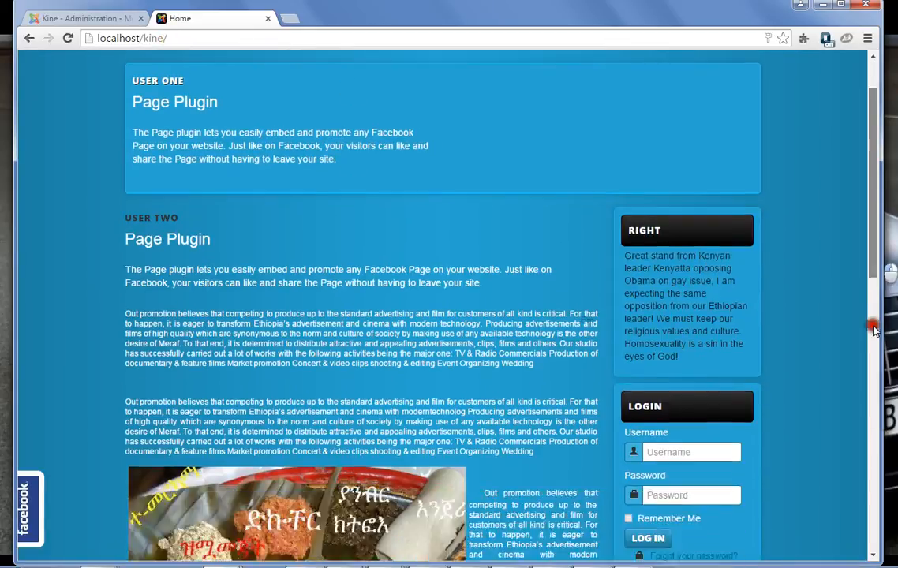
Scroll the front page down to the User Three module and footer credit
scroll("down", 3)
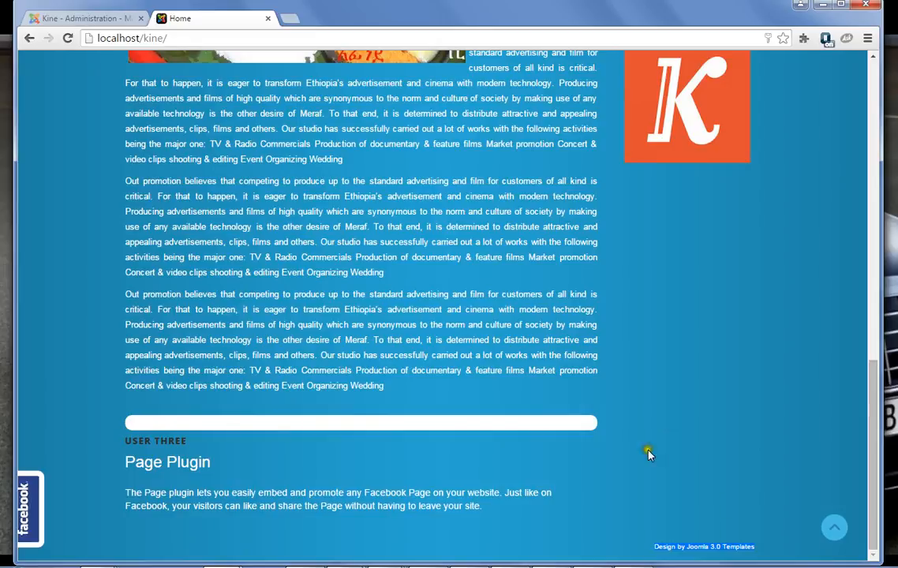
mouse_move(657, 479)
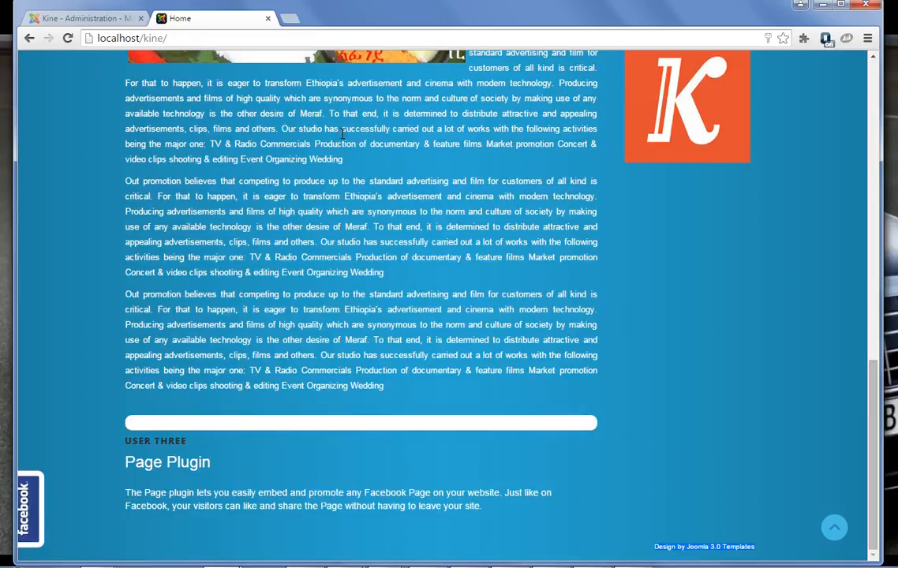
Type 'Testing Copy right area' into the new Custom HTML module's editor
left_click(87, 19)
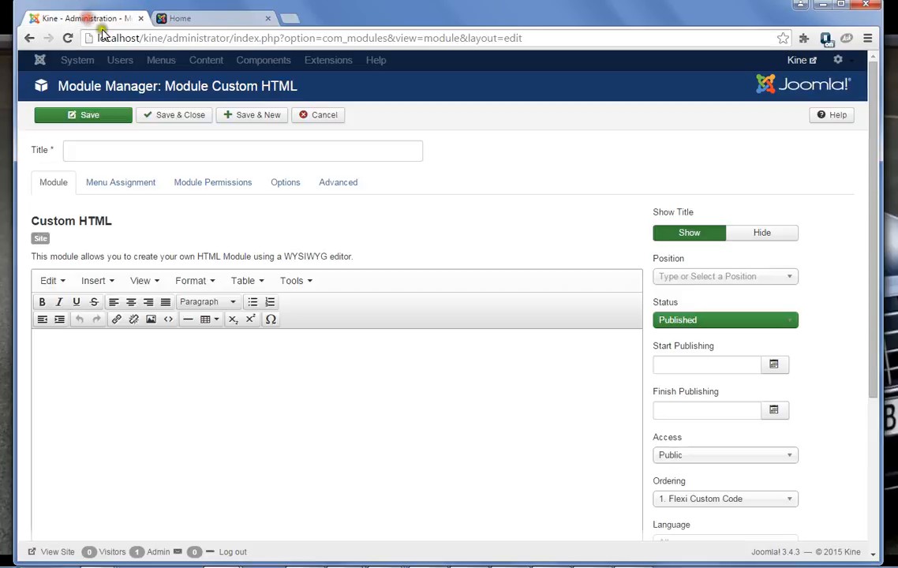
left_click(120, 351)
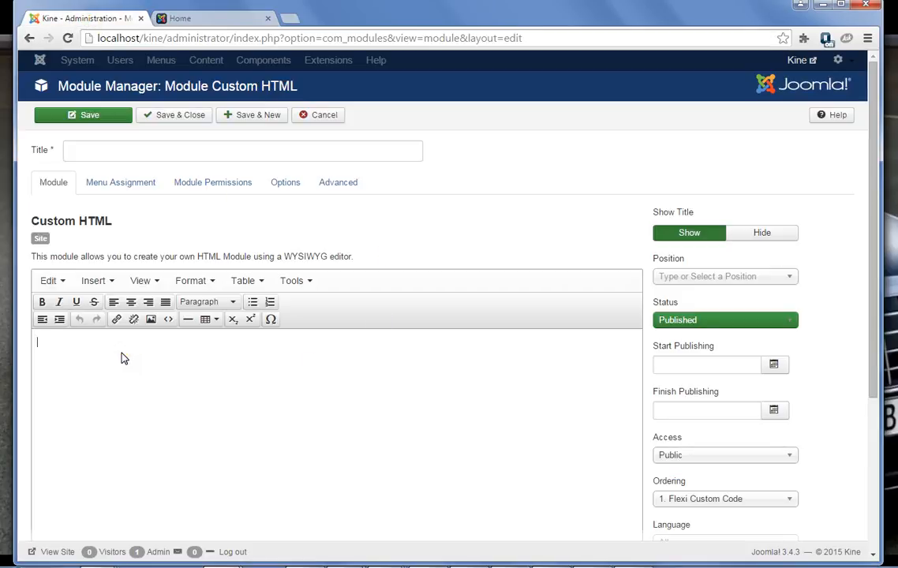
type("Testing Copy righ")
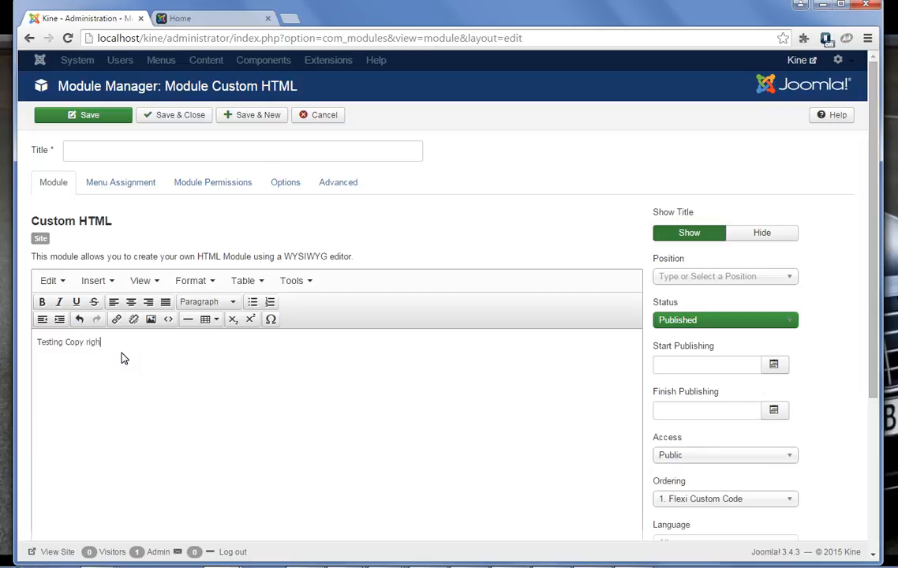
type("area")
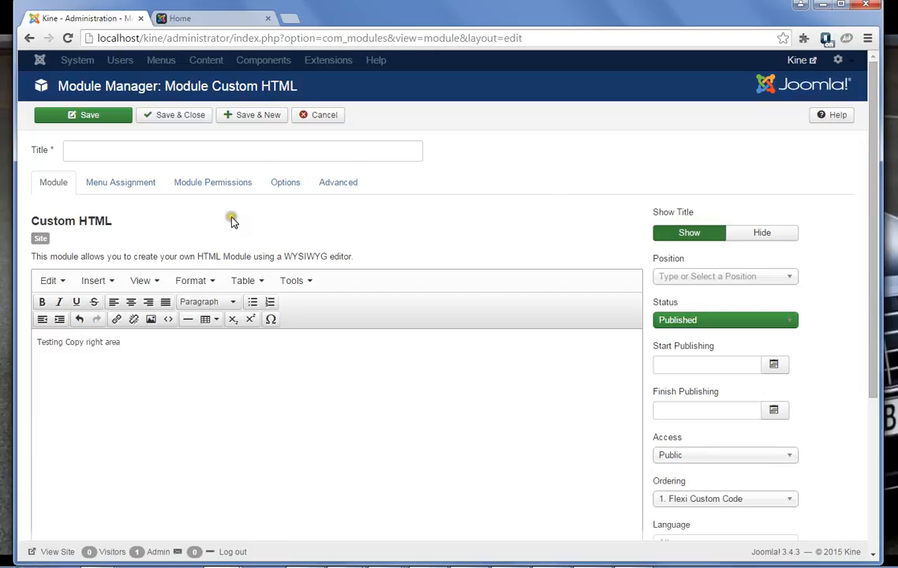
Set the module position to copyright, title it 'copy right', and save and close
left_click(723, 276)
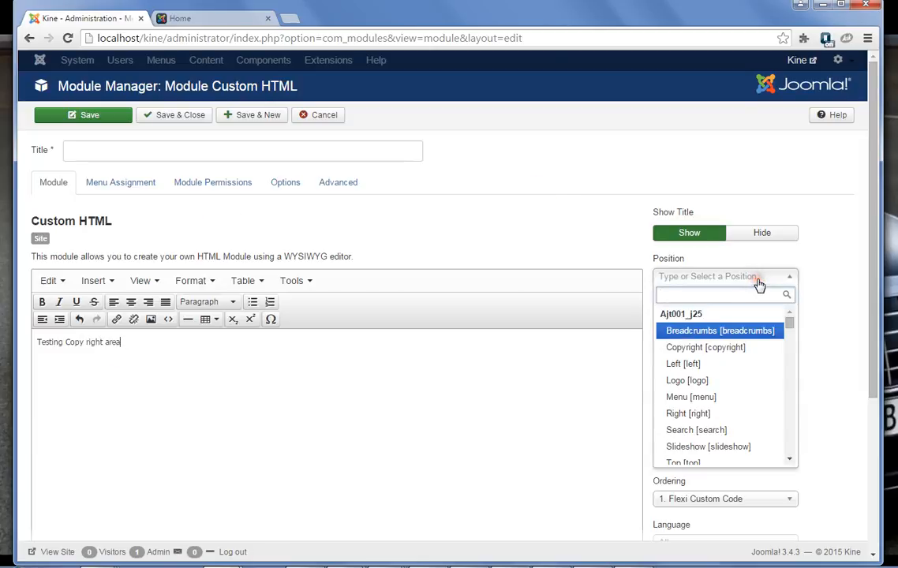
type("com")
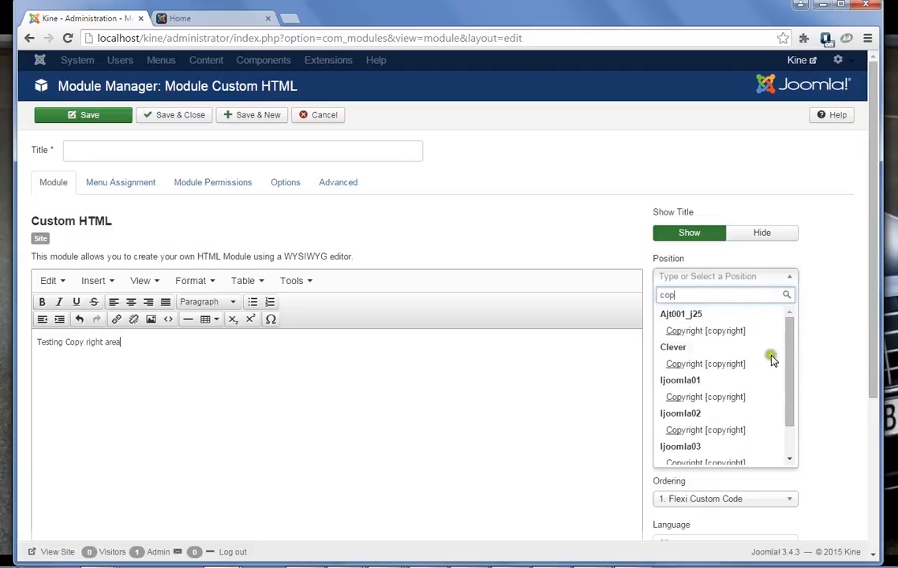
mouse_move(788, 360)
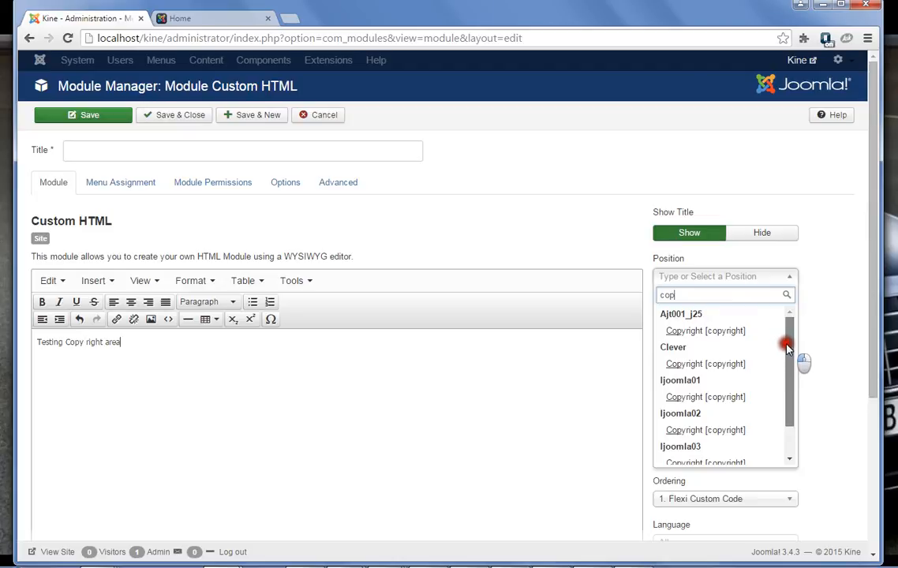
scroll("down", 3)
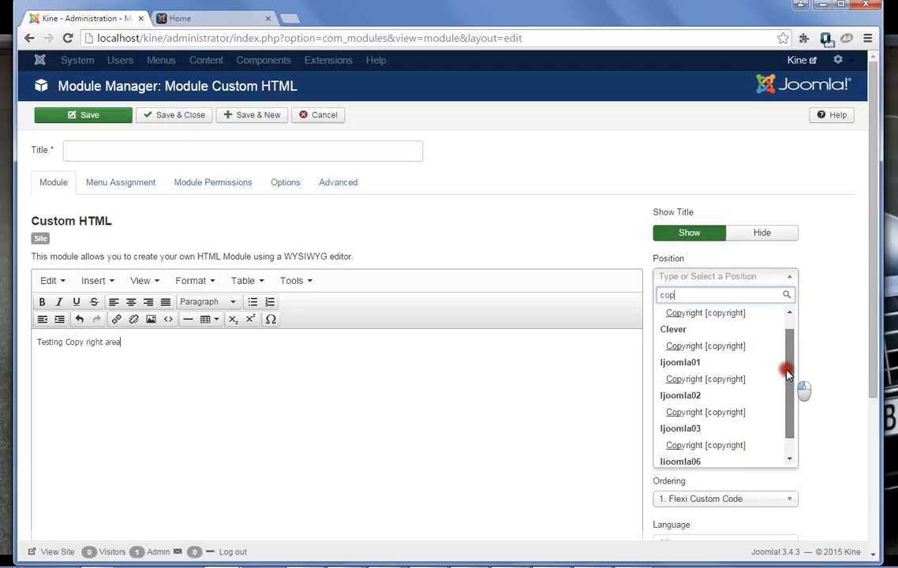
scroll("down", 3)
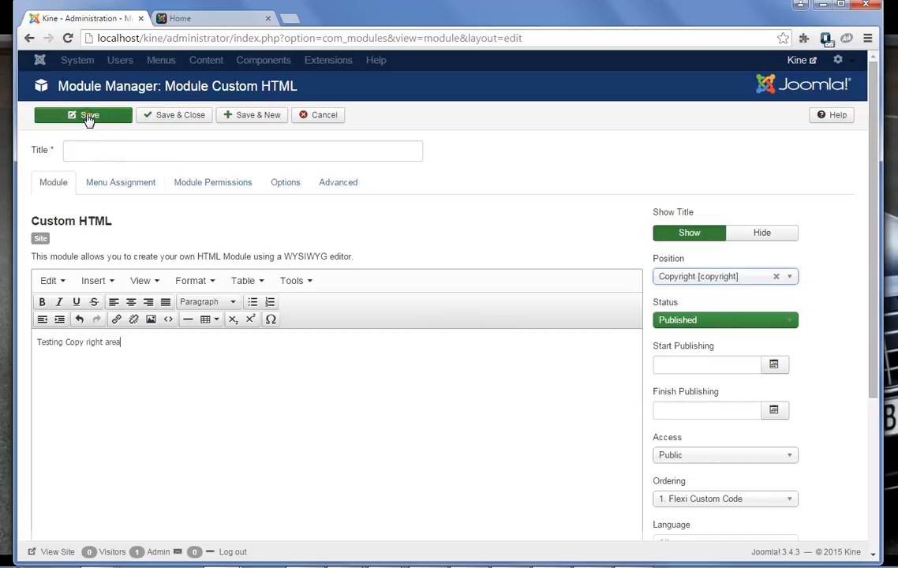
left_click(83, 115)
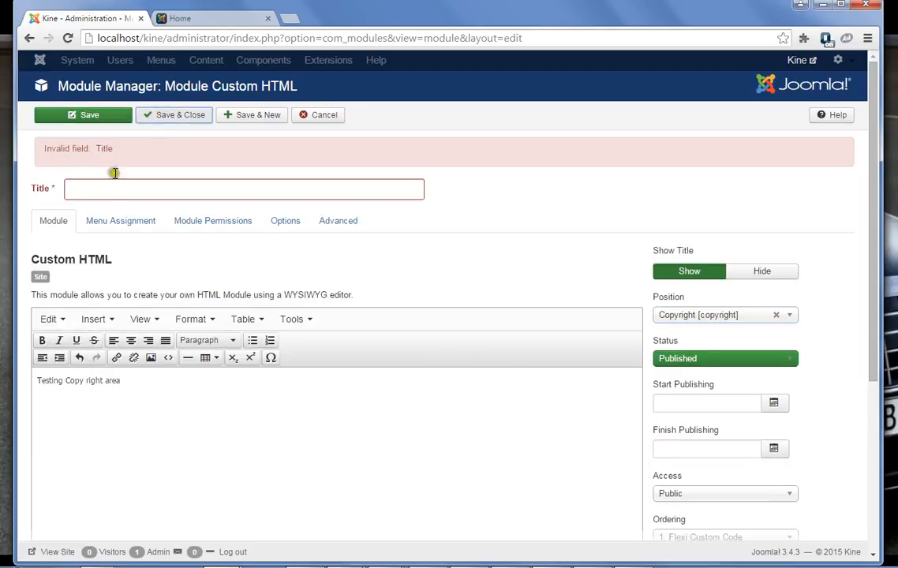
type("copy right")
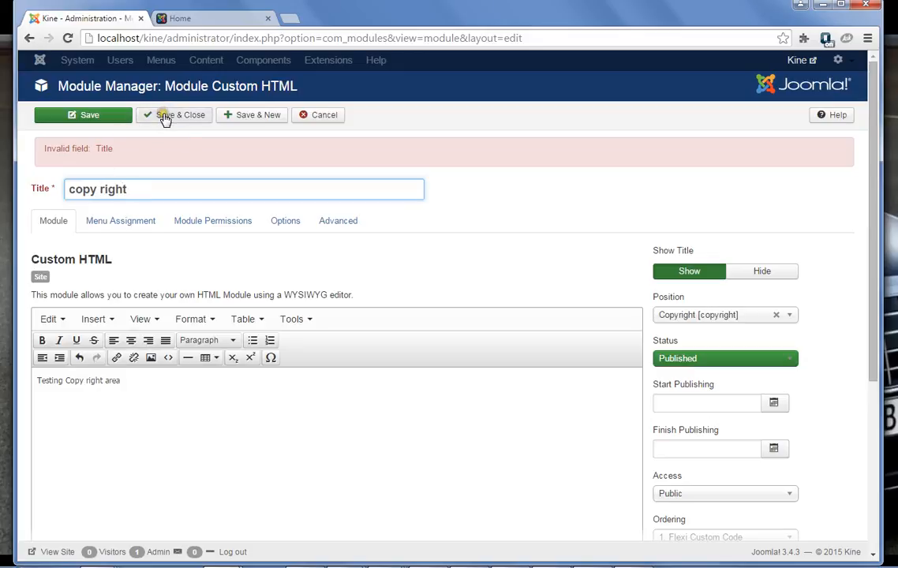
left_click(173, 114)
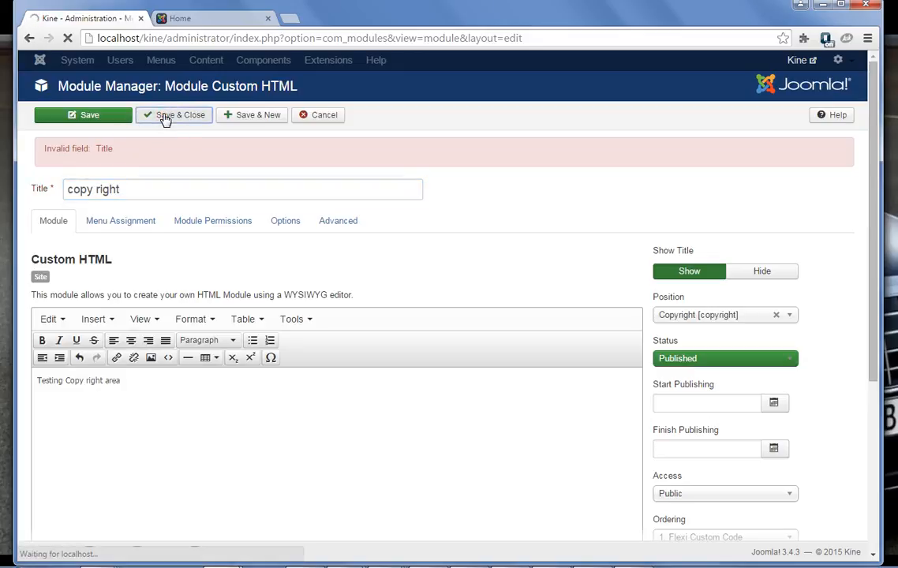
left_click(174, 114)
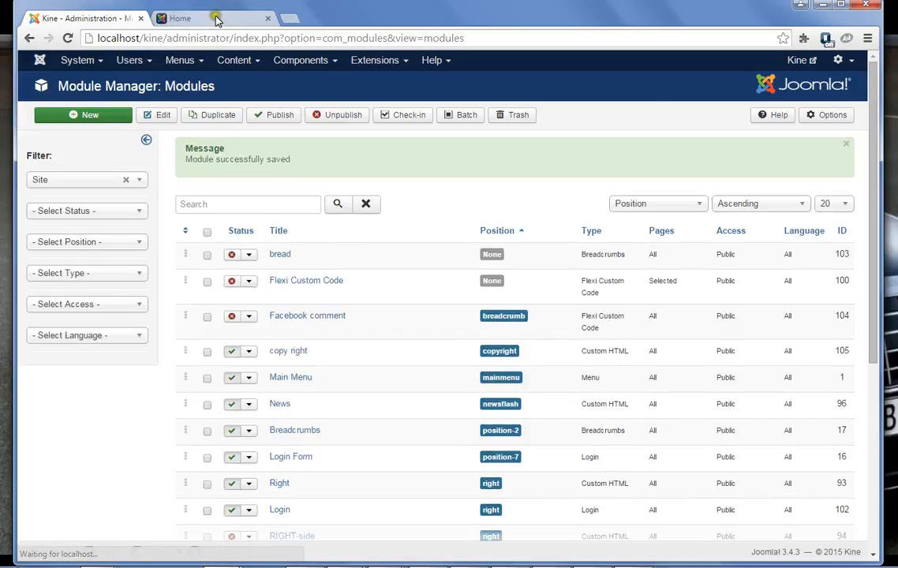
Reload the front page to confirm the 'Testing Copy right area' footer, then revisit the module list
left_click(189, 18)
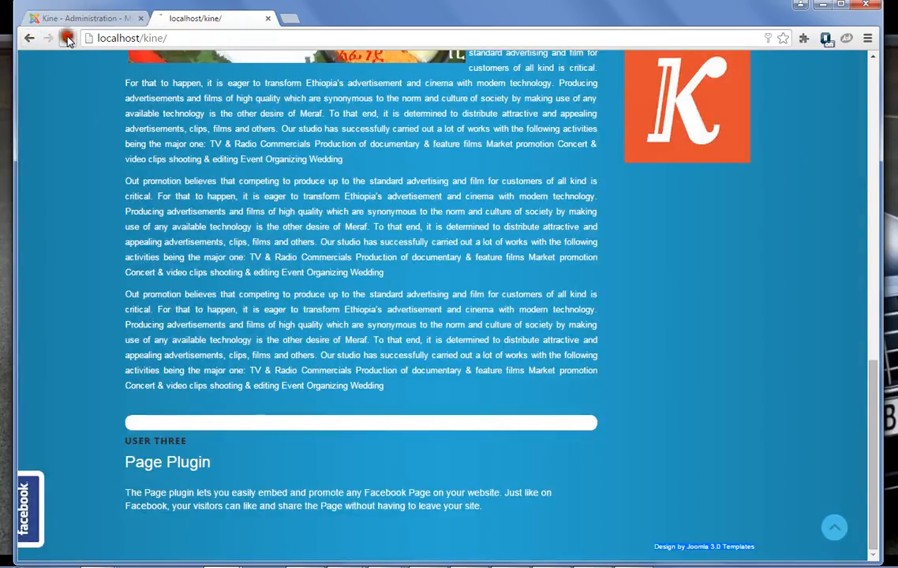
left_click(66, 40)
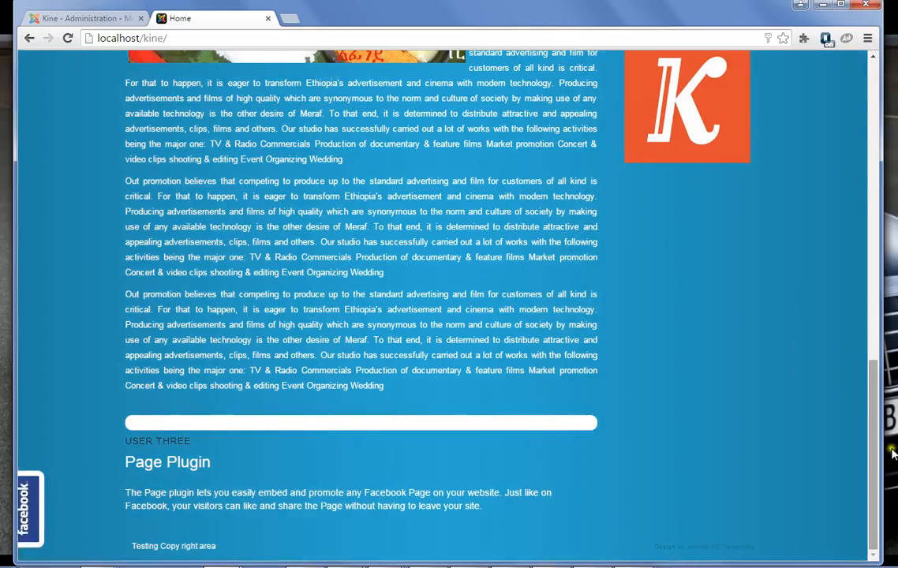
mouse_move(421, 512)
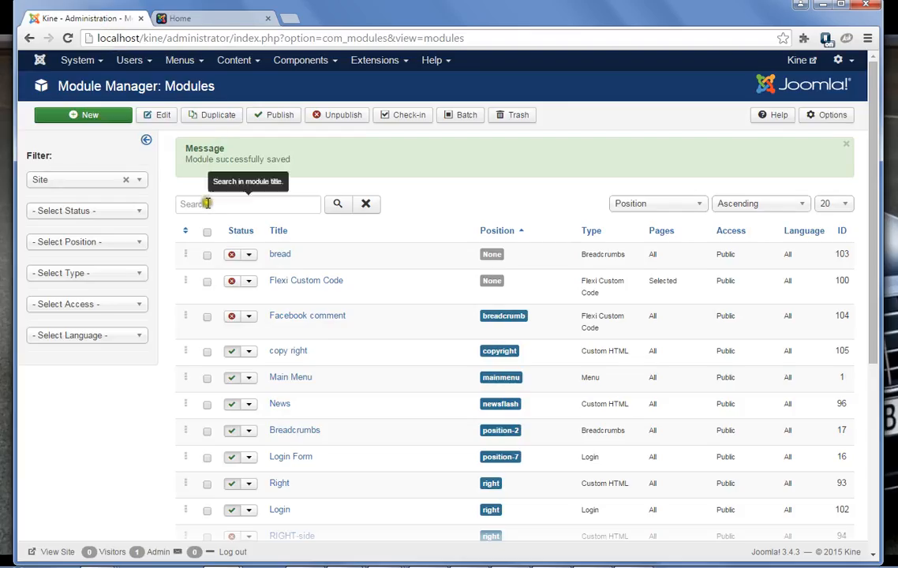
type("c")
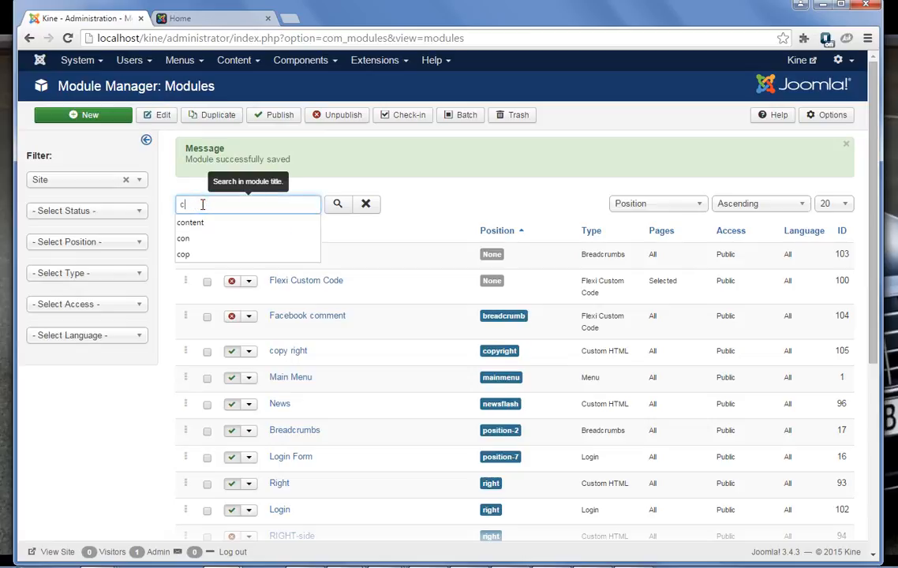
left_click(367, 203)
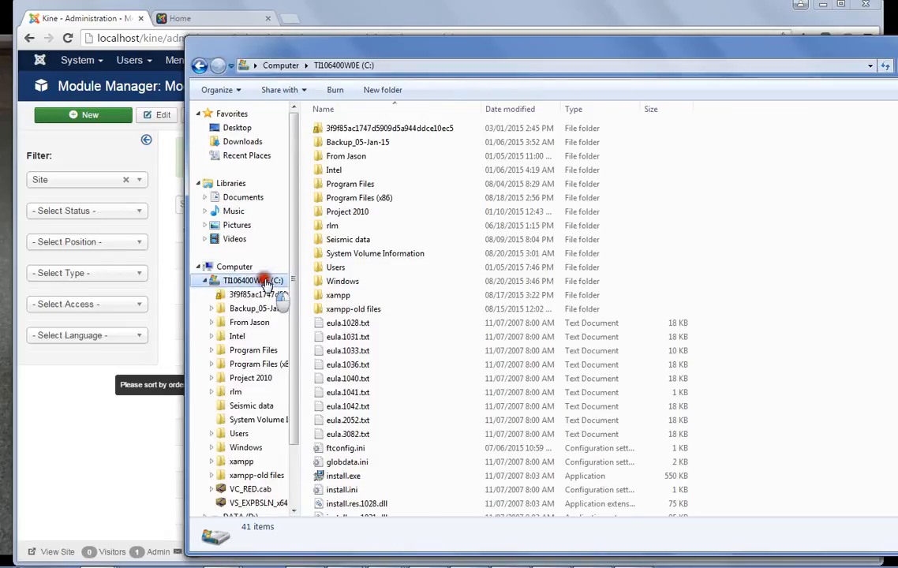
Browse drive C in Windows Explorer into the xampp\htdocs folder
left_click(339, 295)
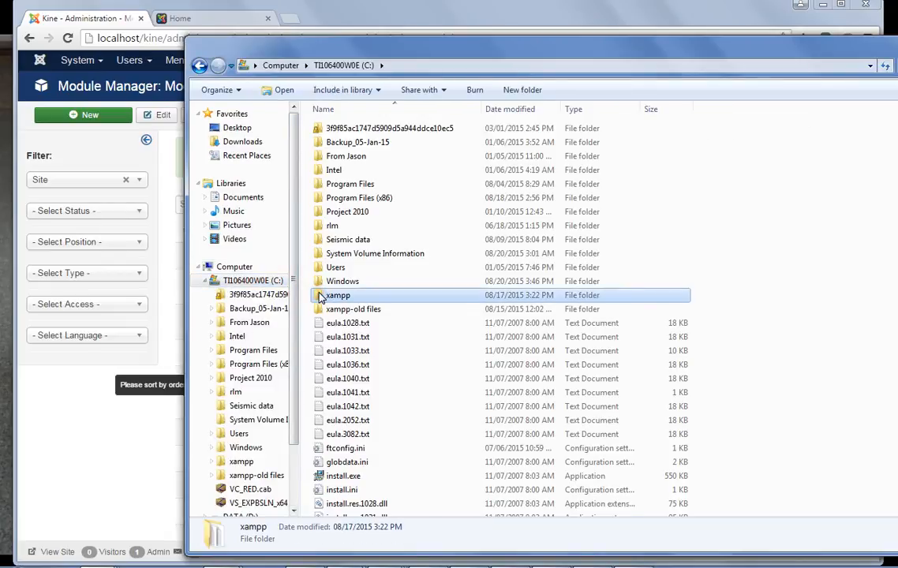
double_click(338, 294)
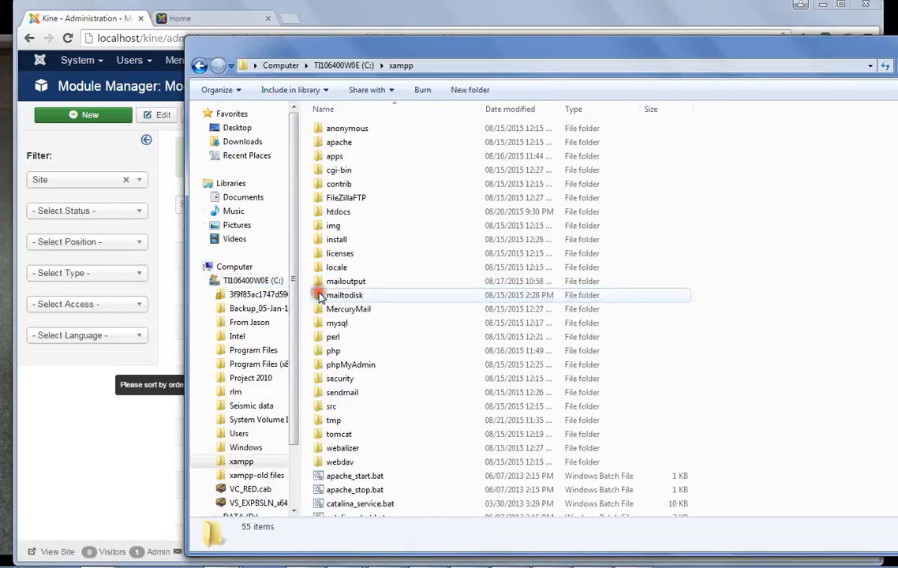
left_click(338, 211)
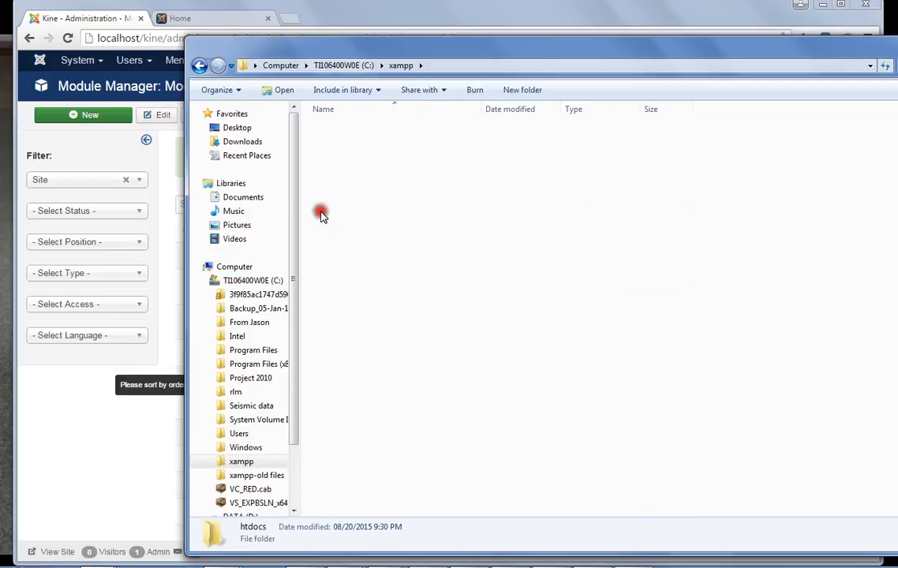
double_click(236, 541)
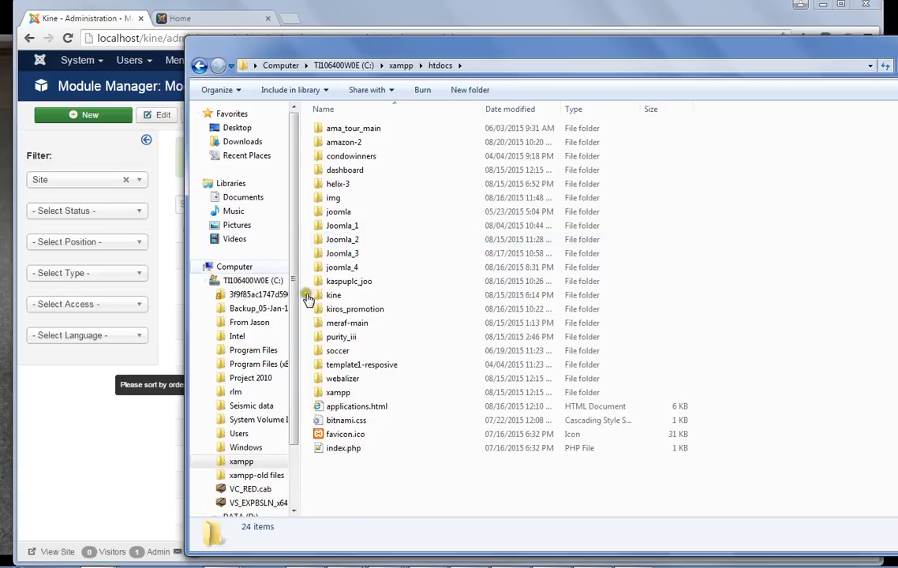
left_click(185, 18)
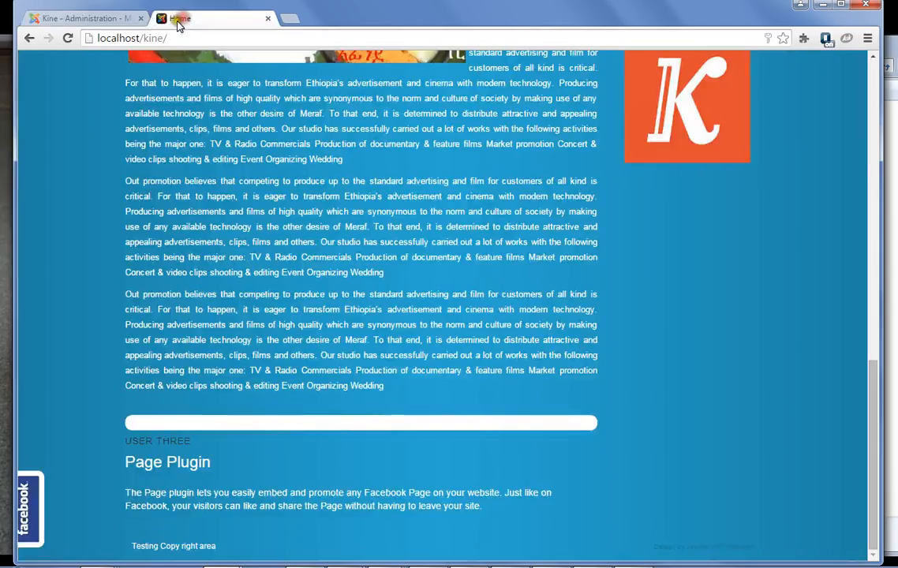
left_click(74, 18)
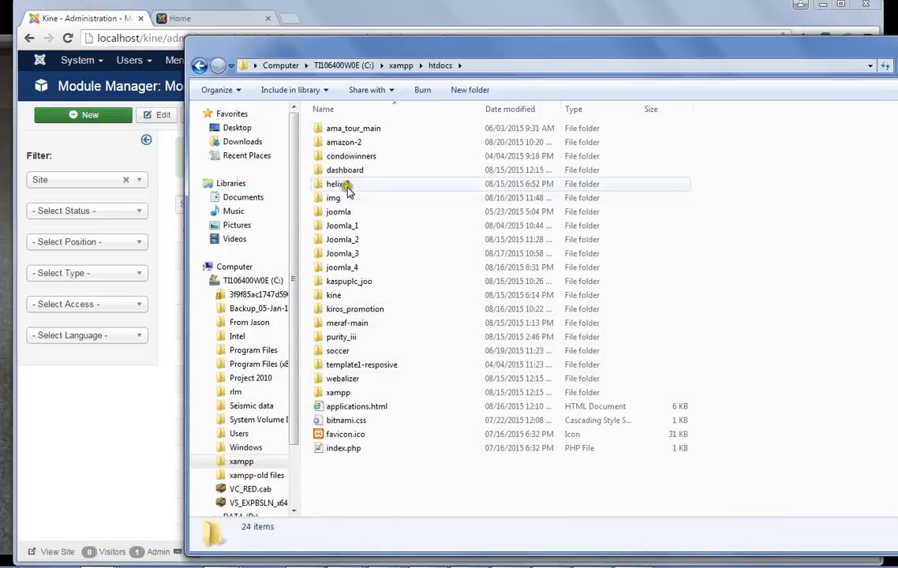
Go into kine\templates\ijoomla02 and open index.php in Notepad++
double_click(337, 184)
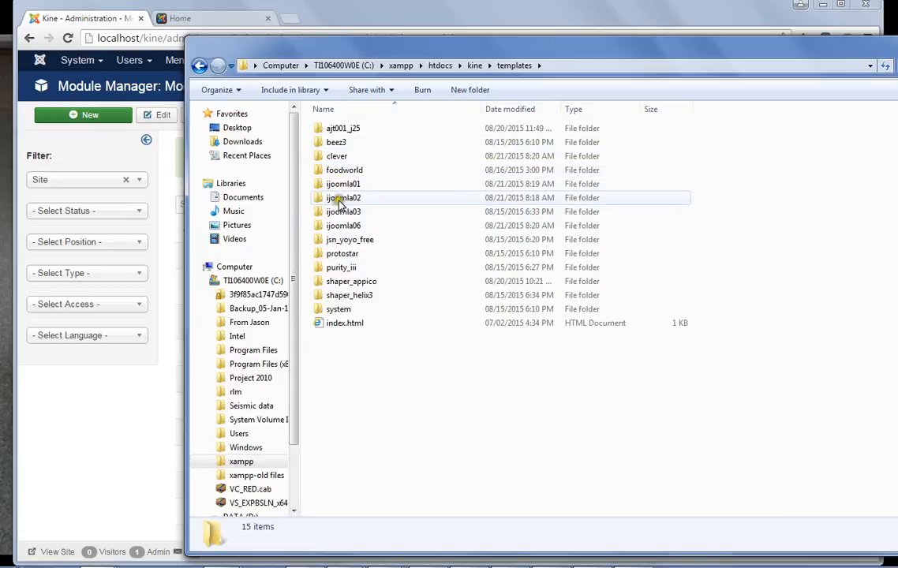
left_click(341, 197)
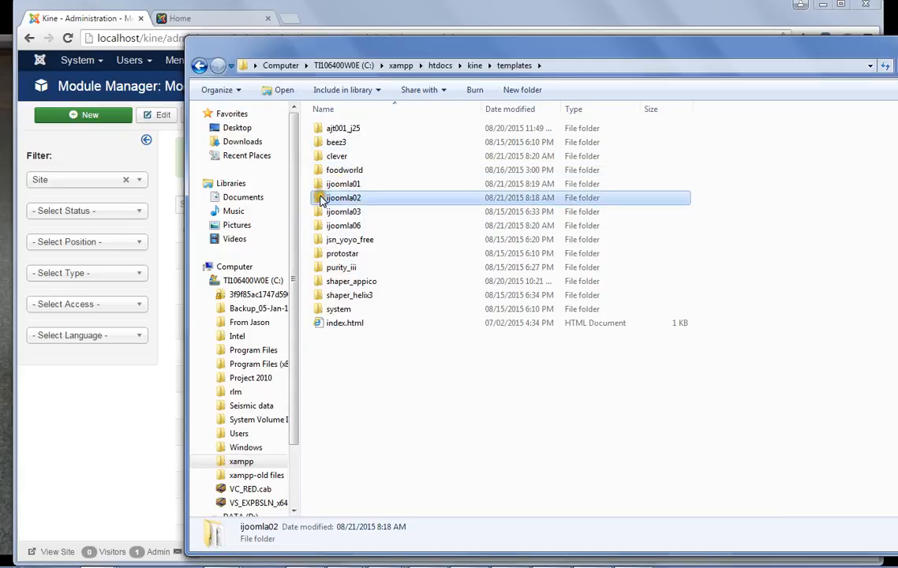
double_click(341, 197)
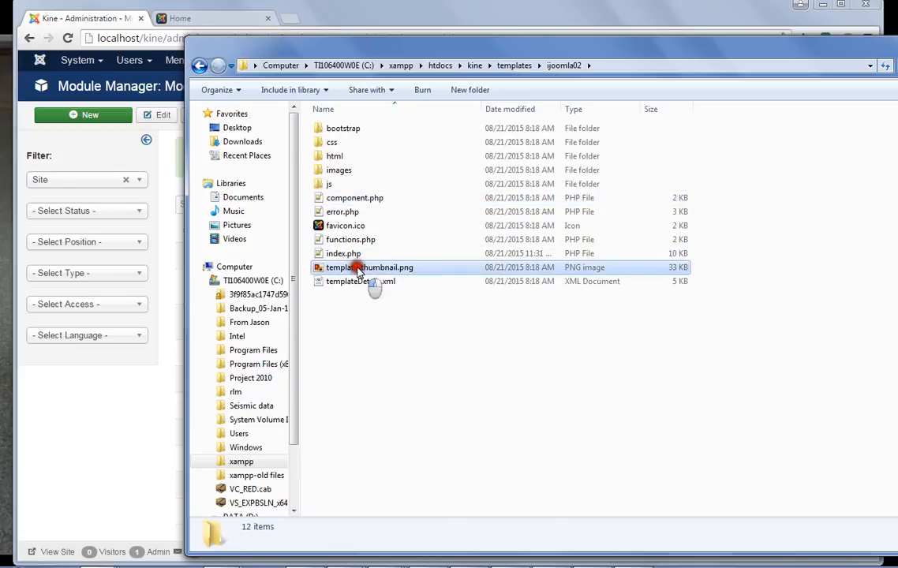
left_click(361, 267)
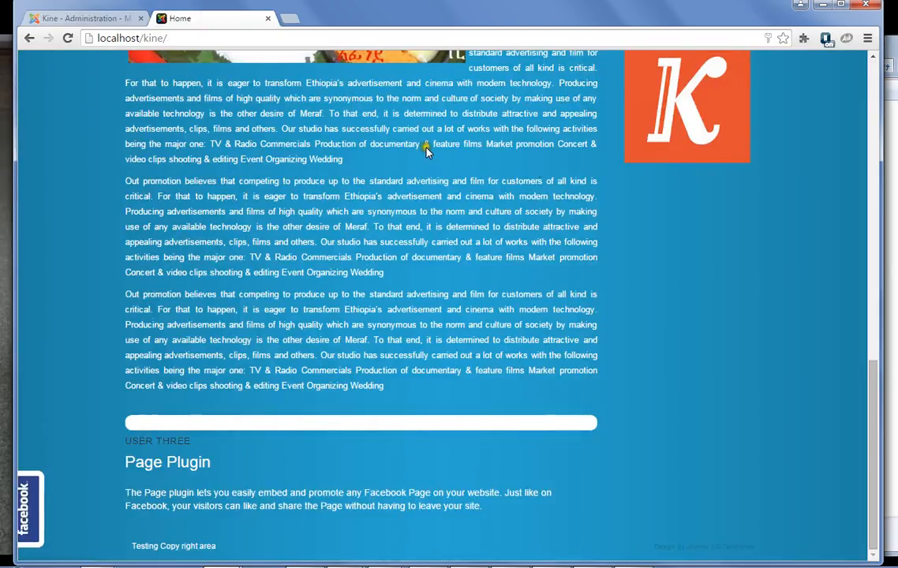
scroll("down", 3)
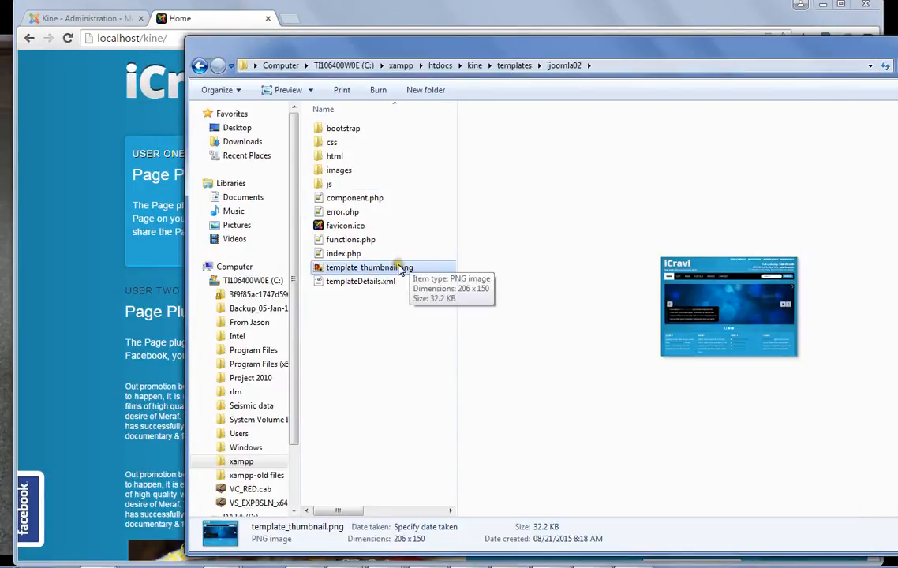
left_click(343, 253)
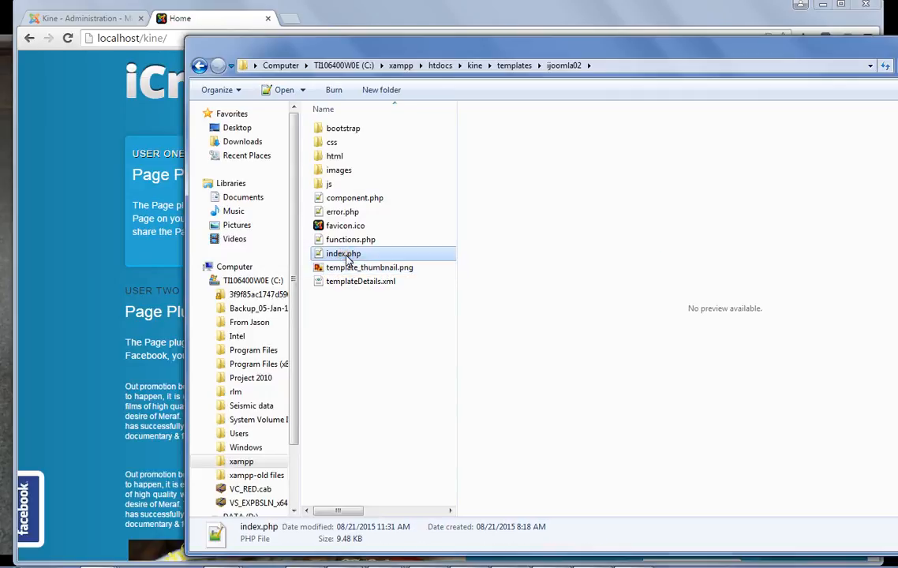
mouse_move(342, 253)
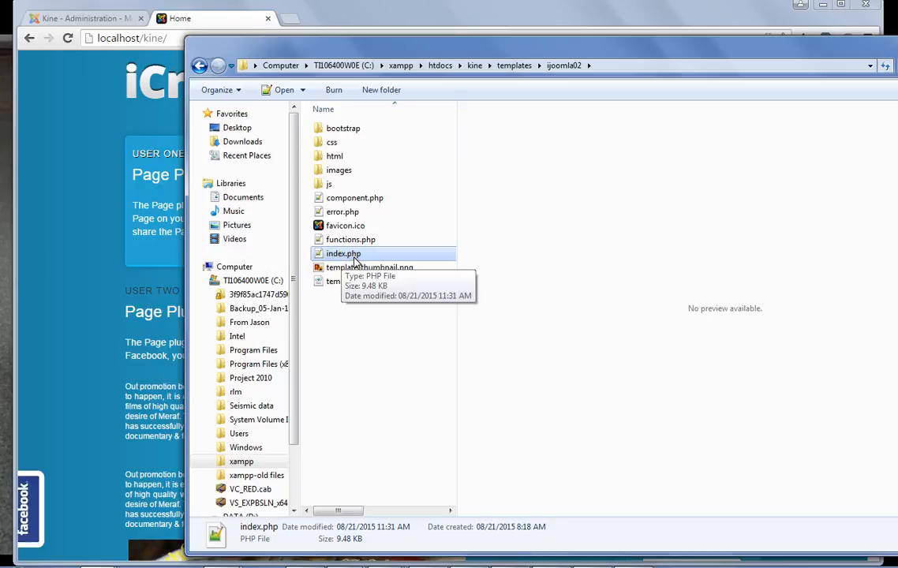
mouse_move(334, 253)
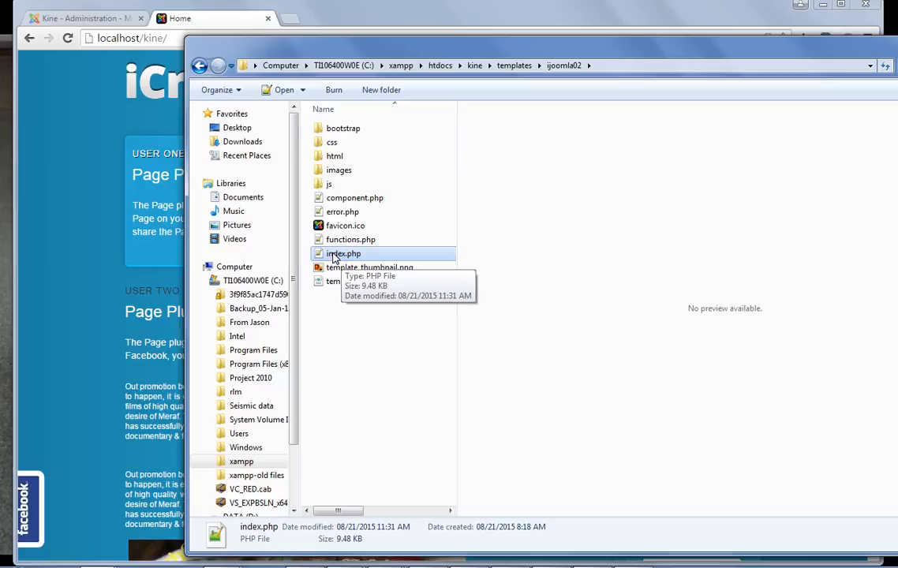
double_click(343, 253)
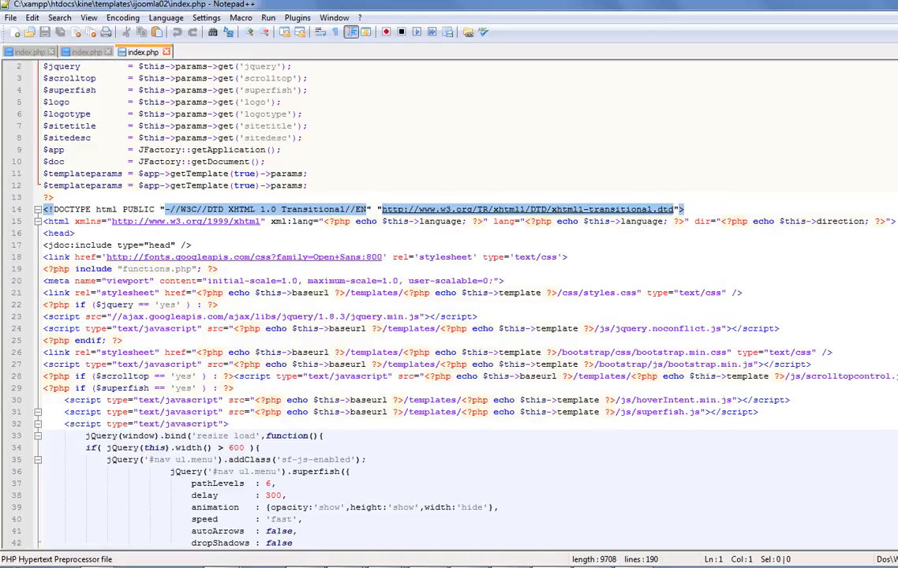
Insert placeholder digits right after 'Design by' in index.php's footer credit line
scroll("down", 3)
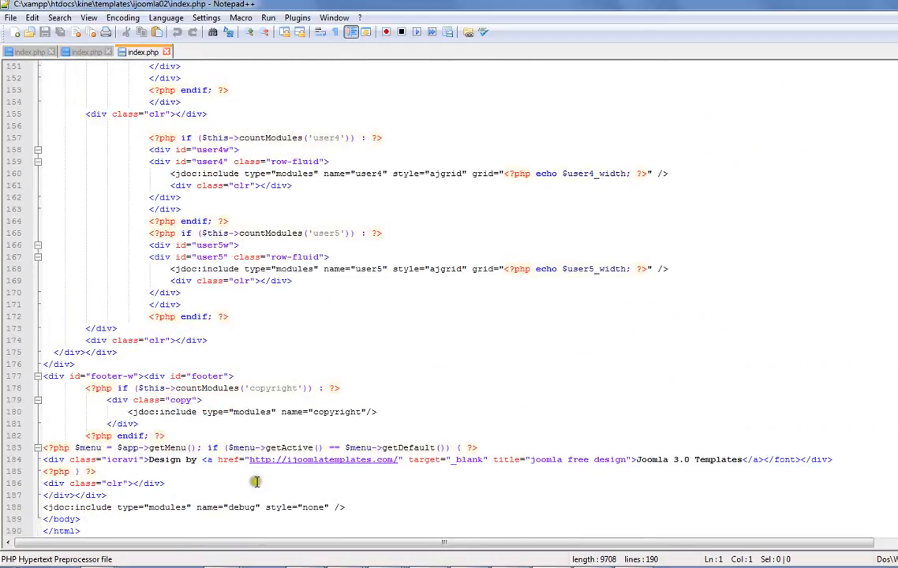
left_click(642, 460)
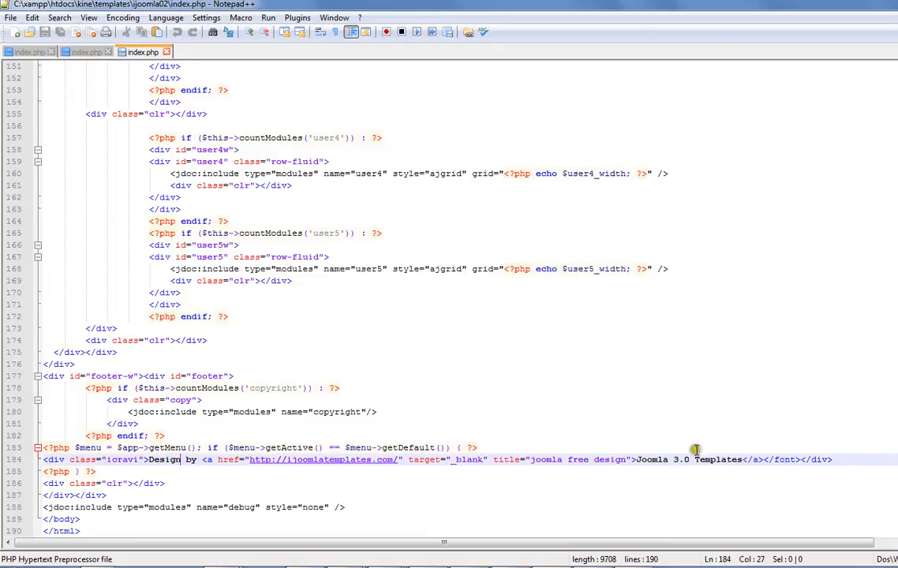
mouse_move(203, 452)
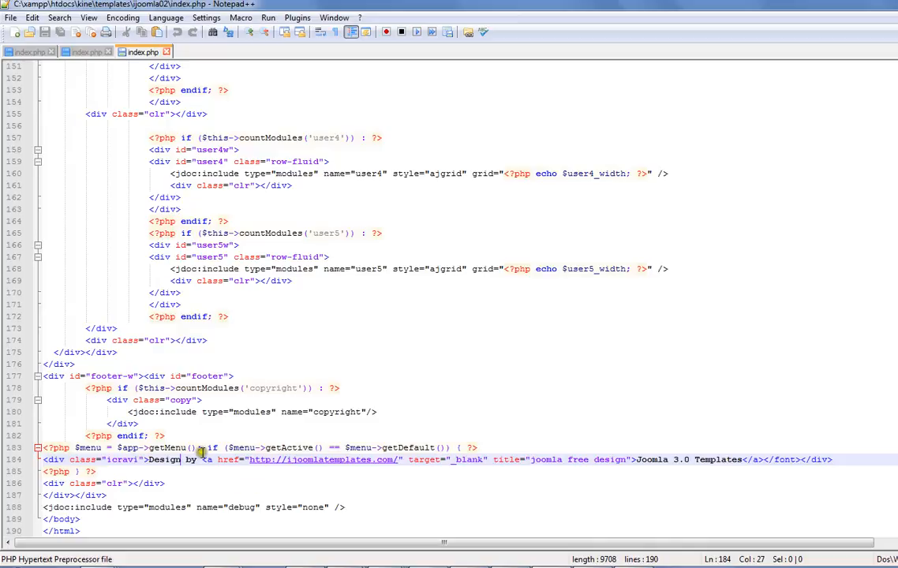
type("365")
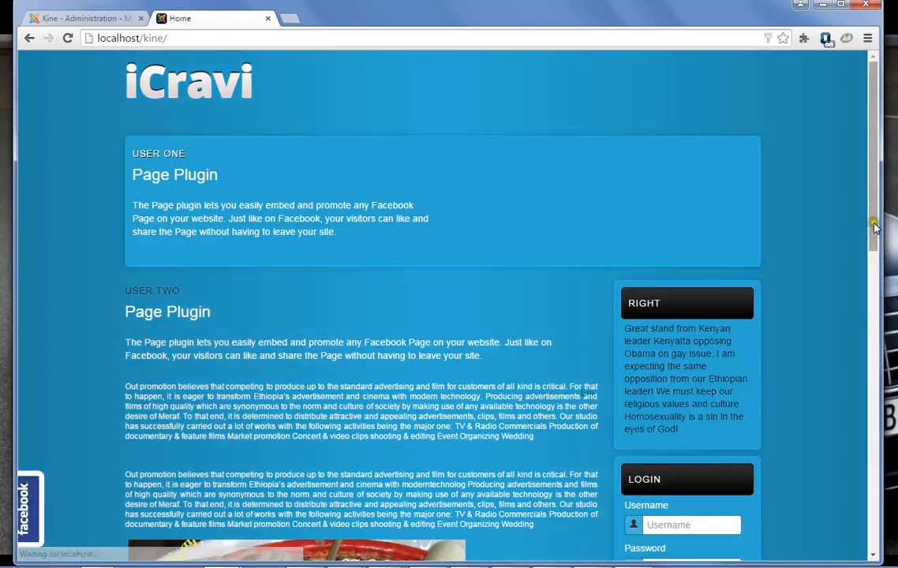
Scroll down the refreshed home page to view the edited footer
scroll("down", 3)
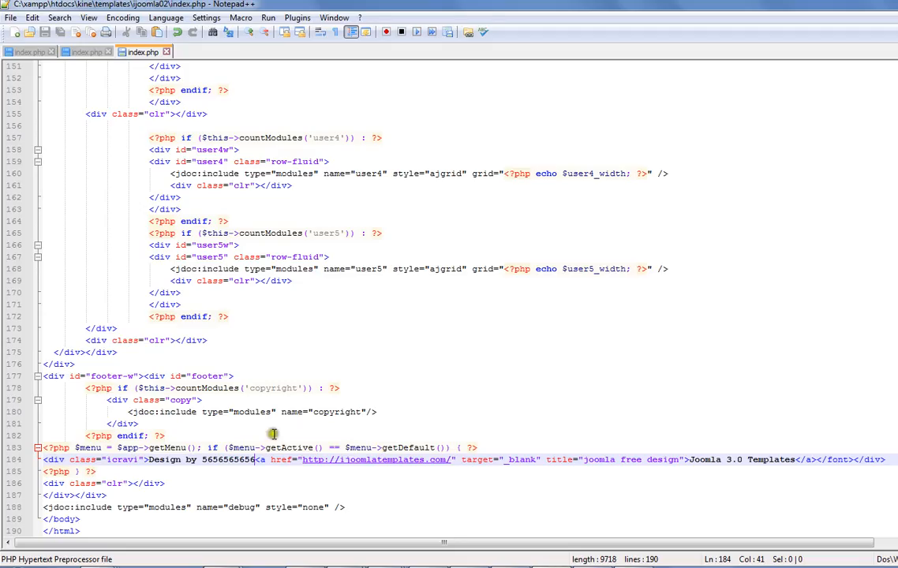
Wrap the footer credit text on line 184 in <font color="white"> tags
left_click(148, 460)
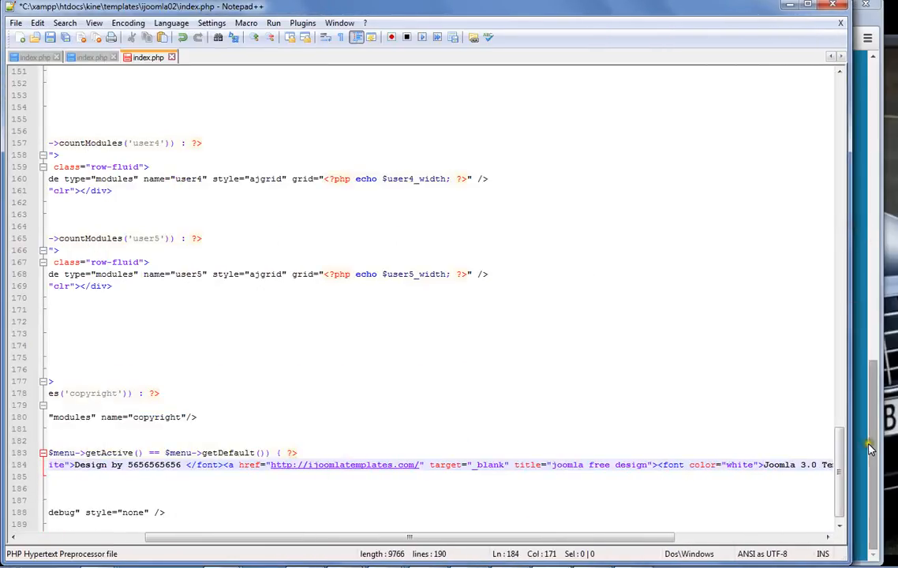
scroll("down", 3)
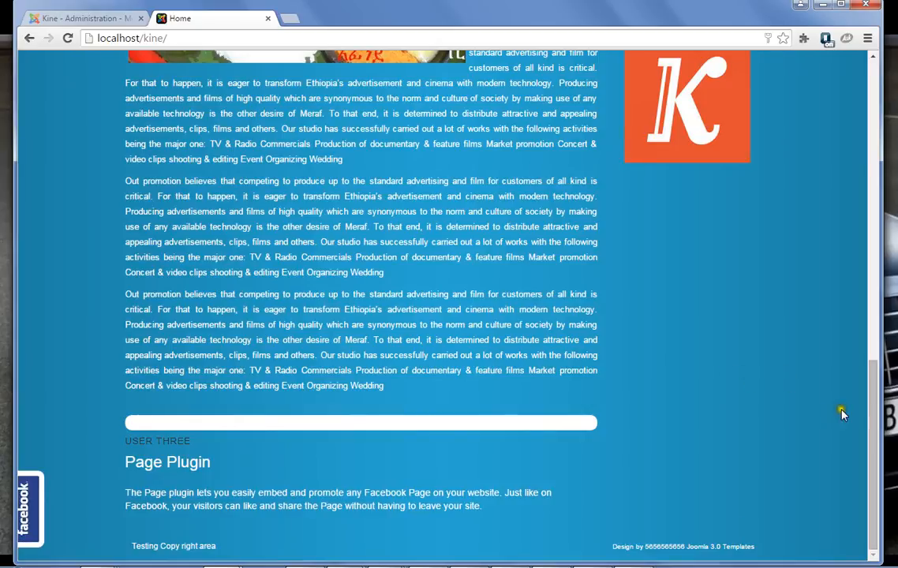
mouse_move(653, 546)
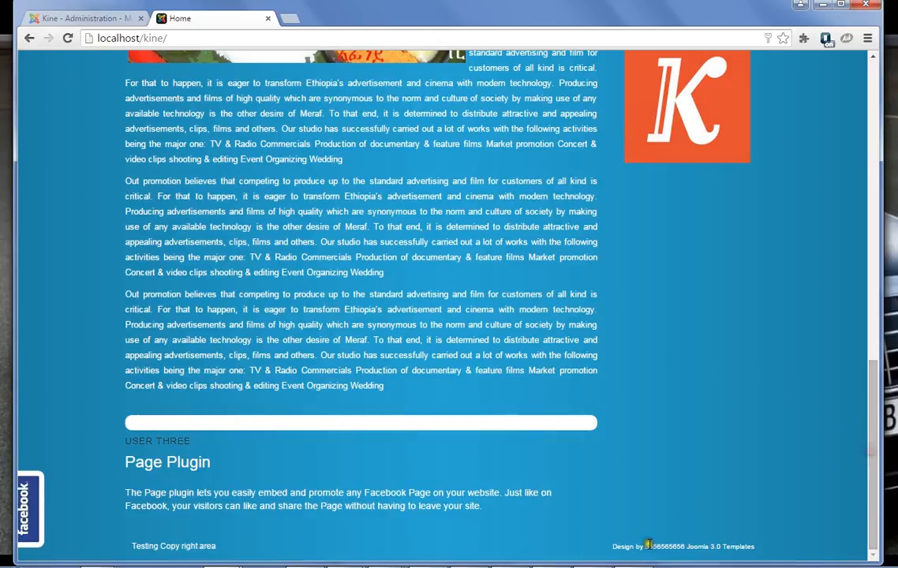
mouse_move(735, 552)
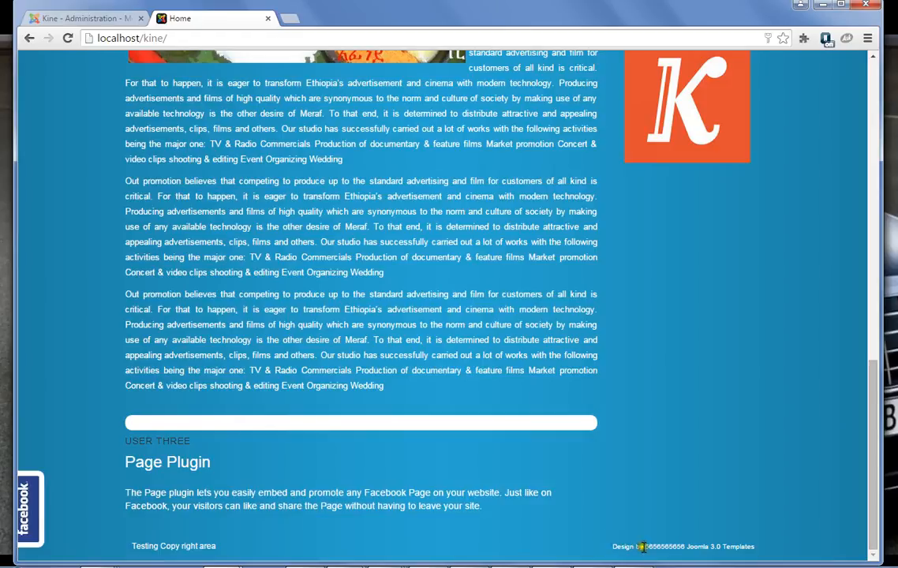
mouse_move(570, 539)
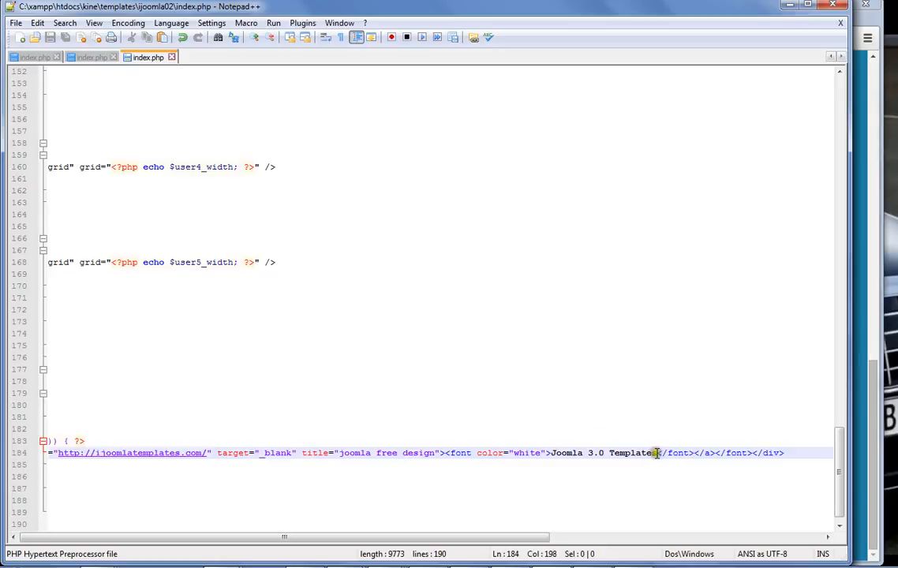
Select the designer credit div on line 184 of index.php for deletion
left_click_drag(658, 452, 550, 452)
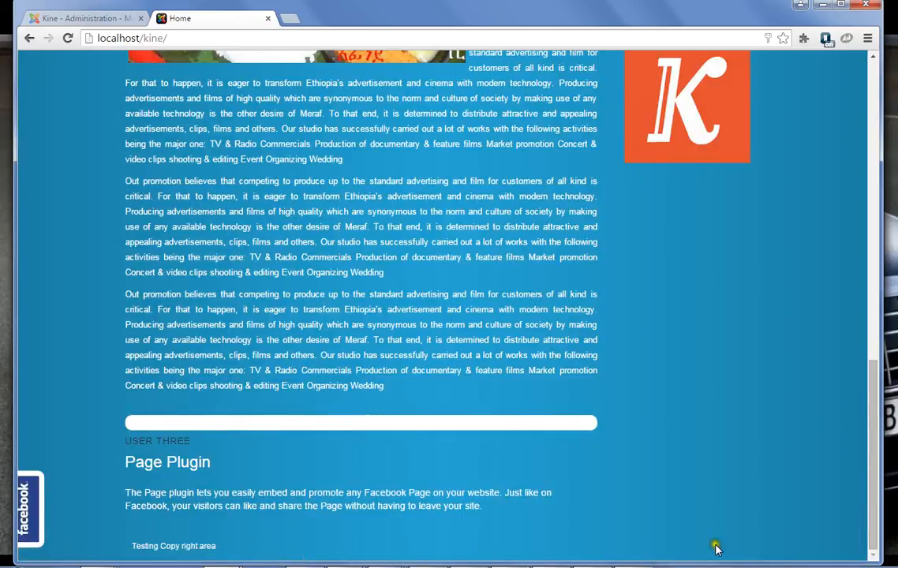
mouse_move(111, 550)
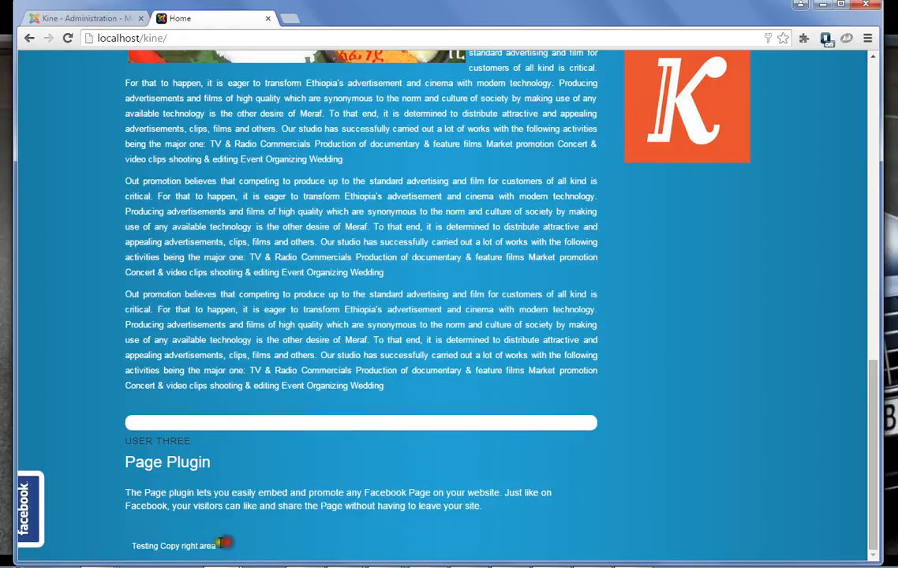
Return to the Joomla administrator tab after checking the footer
left_click(85, 17)
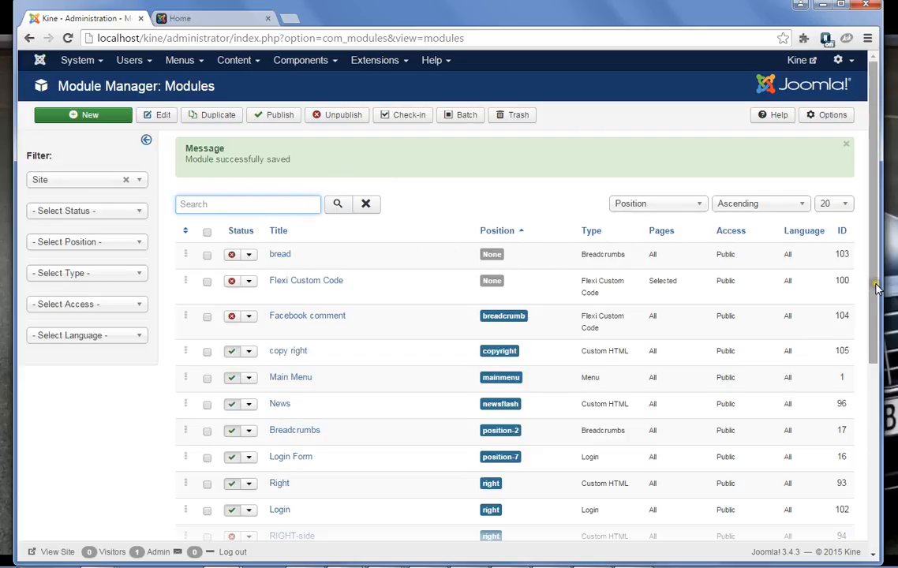
Open the copy right module for editing in the Custom HTML editor
scroll("down", 3)
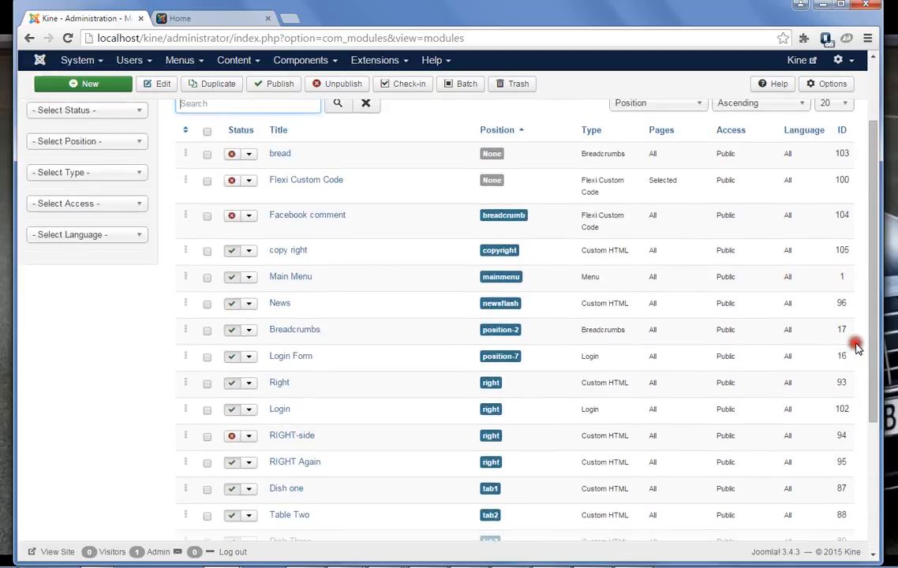
left_click(288, 250)
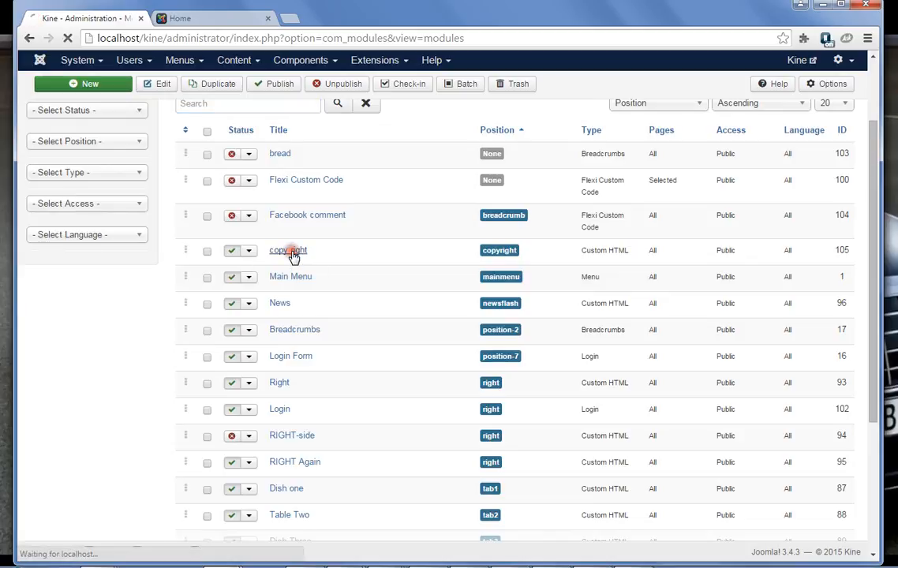
left_click(288, 250)
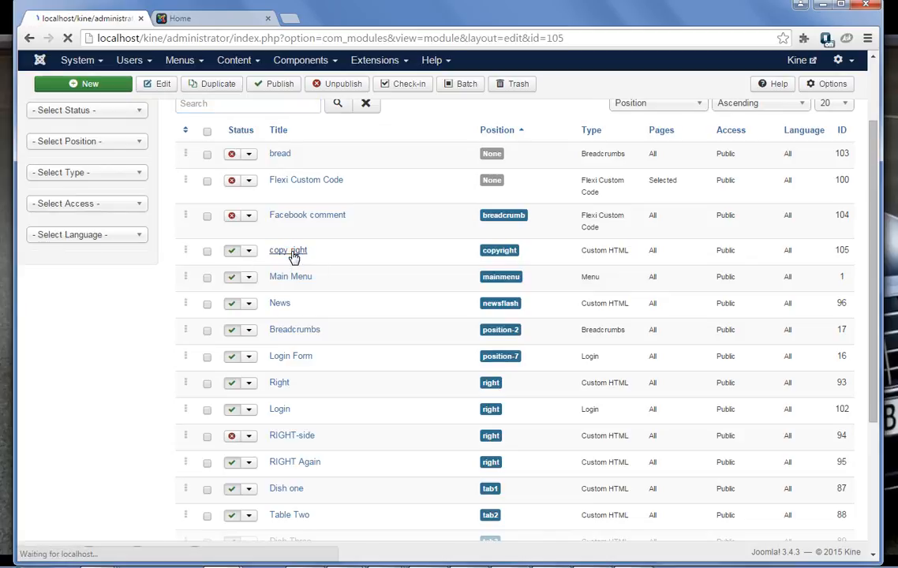
left_click(288, 251)
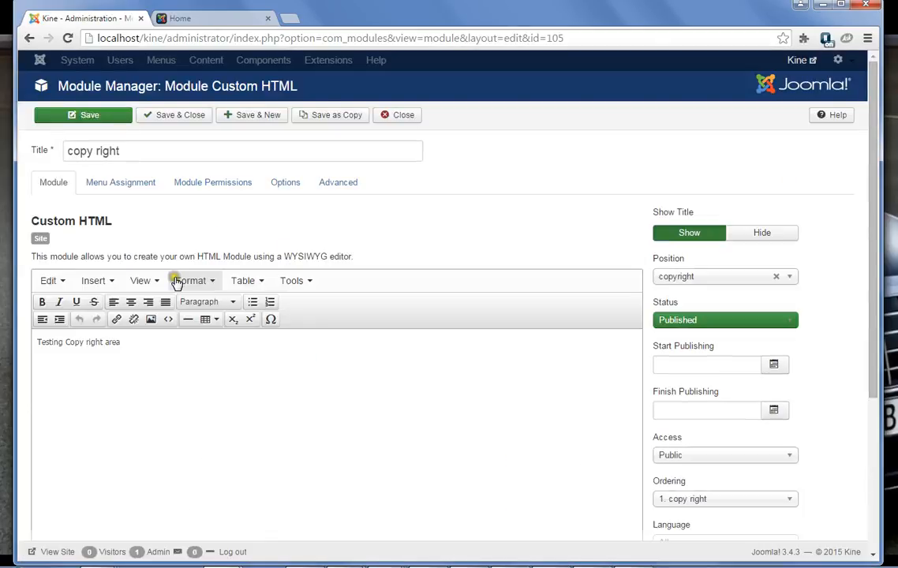
left_click(138, 342)
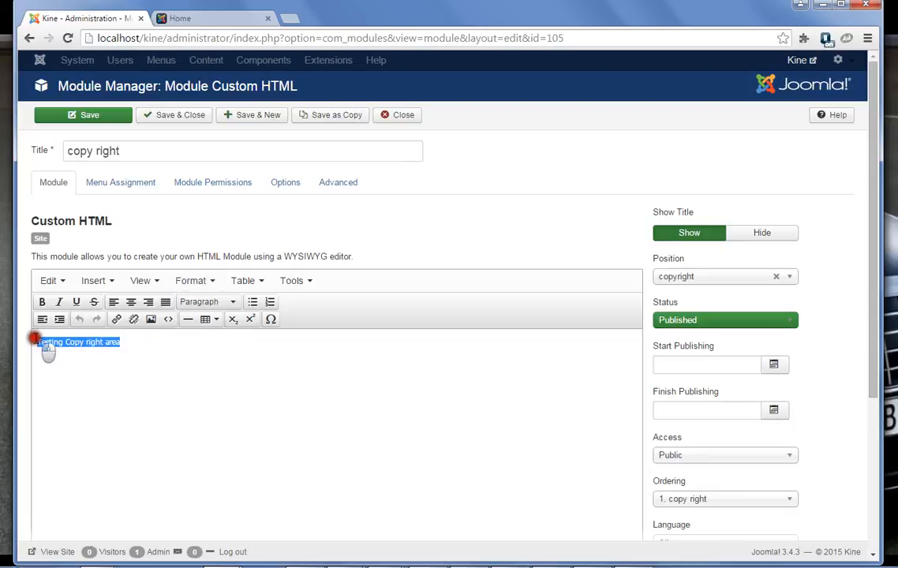
Add repeated 'Testing Copy right area' lines in two columns
left_click(125, 347)
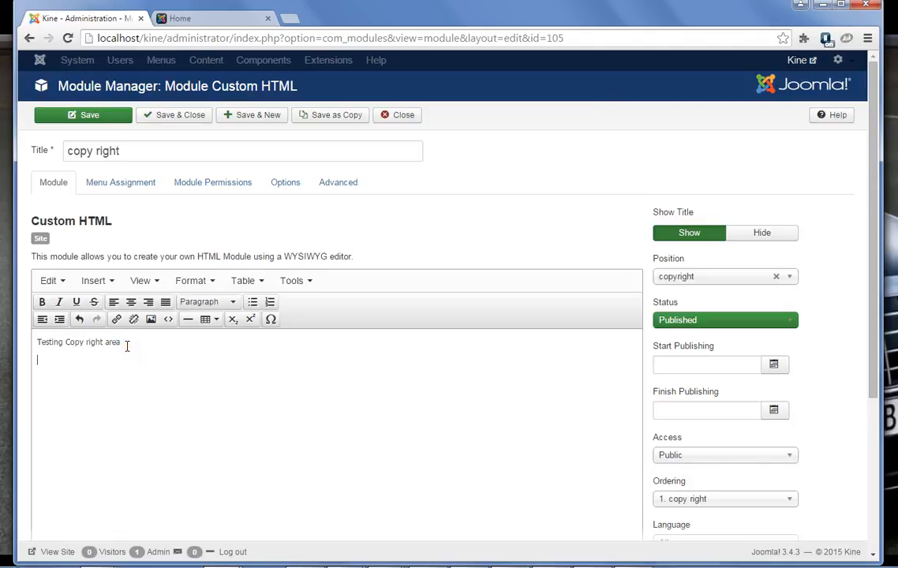
type("Testing Copy right area")
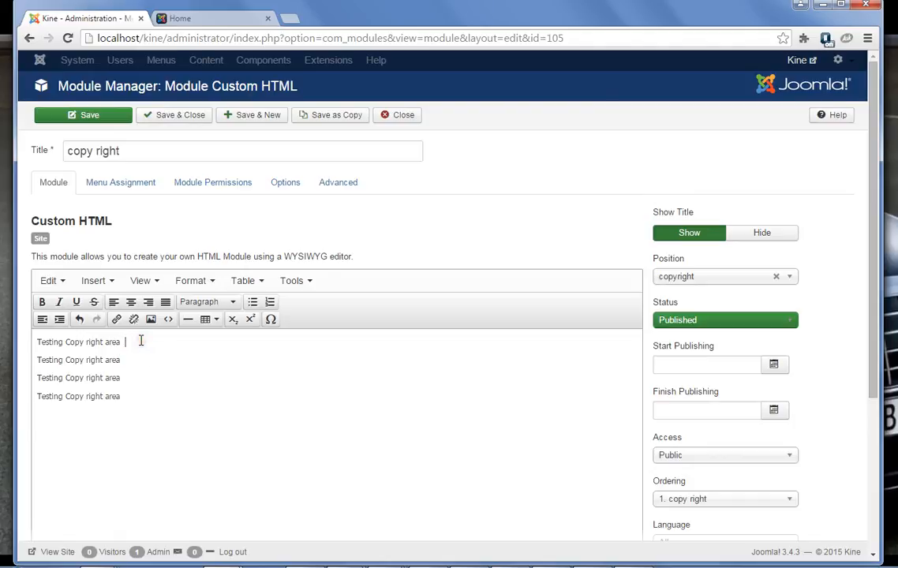
type("Testing Copy right area")
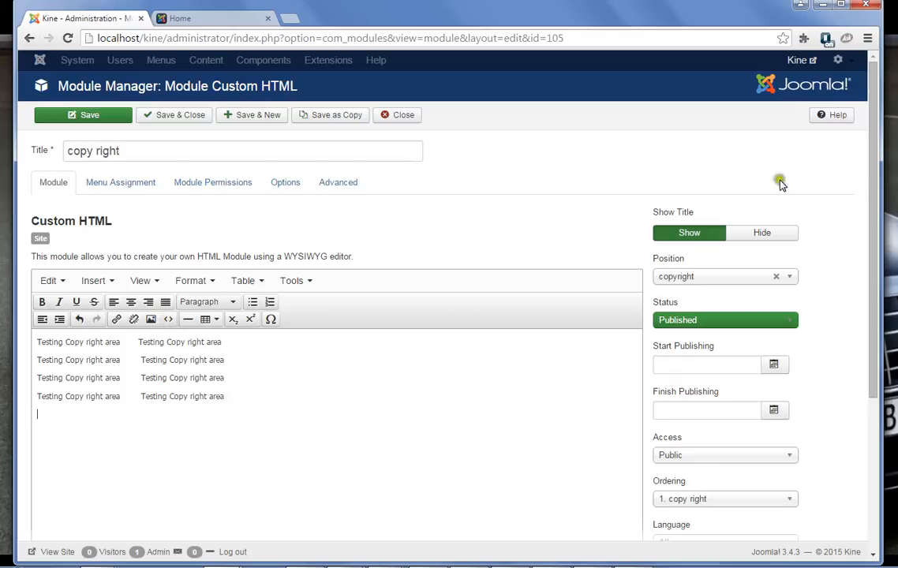
scroll("down", 3)
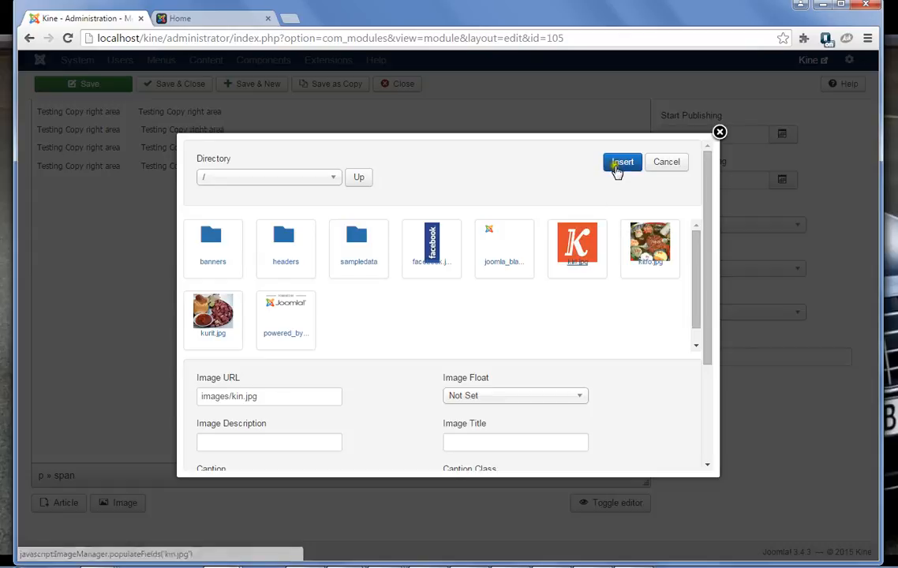
Insert the kin.jpg K logo into the module content and save it
left_click(622, 162)
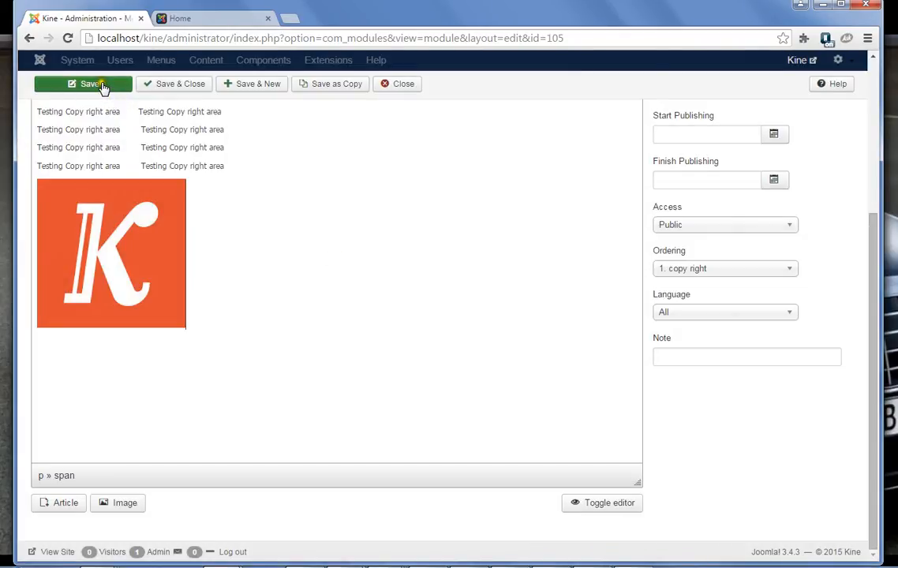
left_click(181, 18)
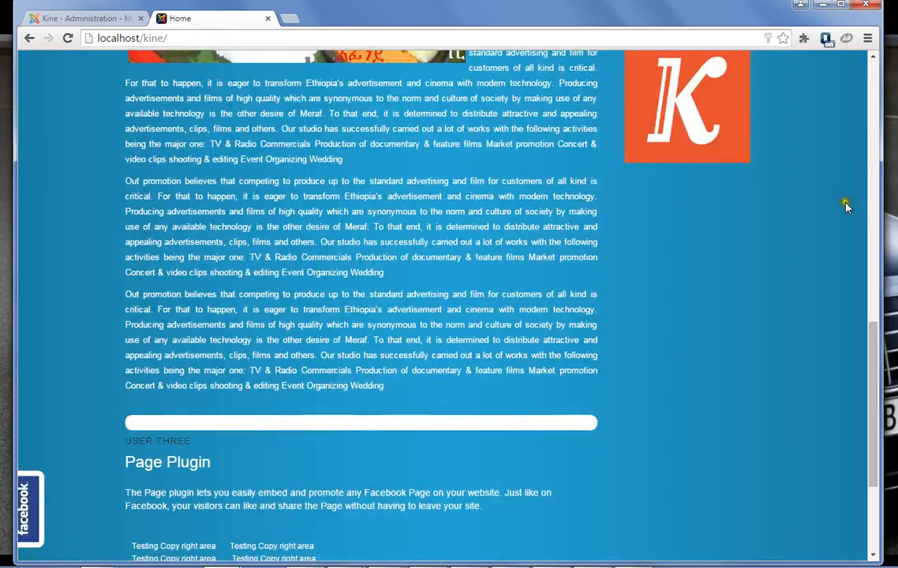
Scroll the live home page to the footer showing the K logo below the copyright rows
scroll("down", 3)
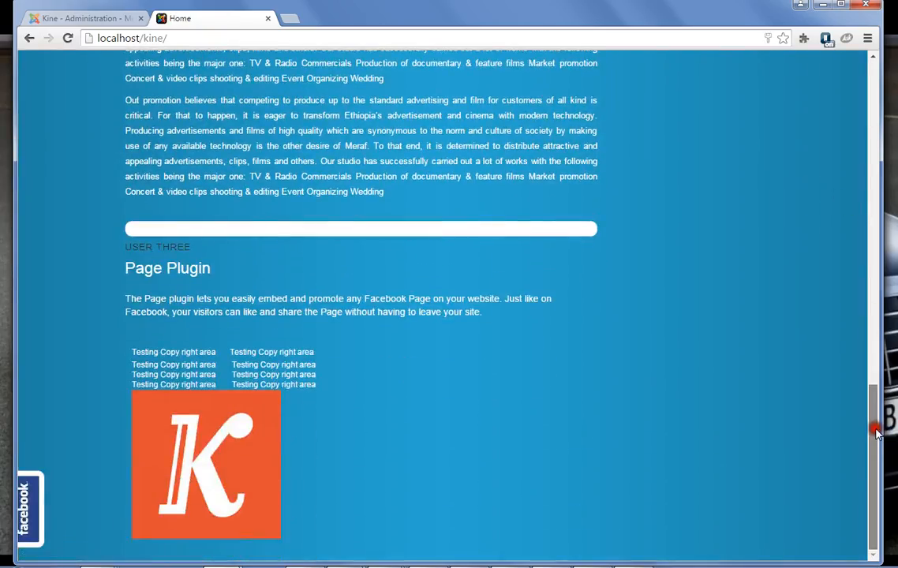
mouse_move(595, 383)
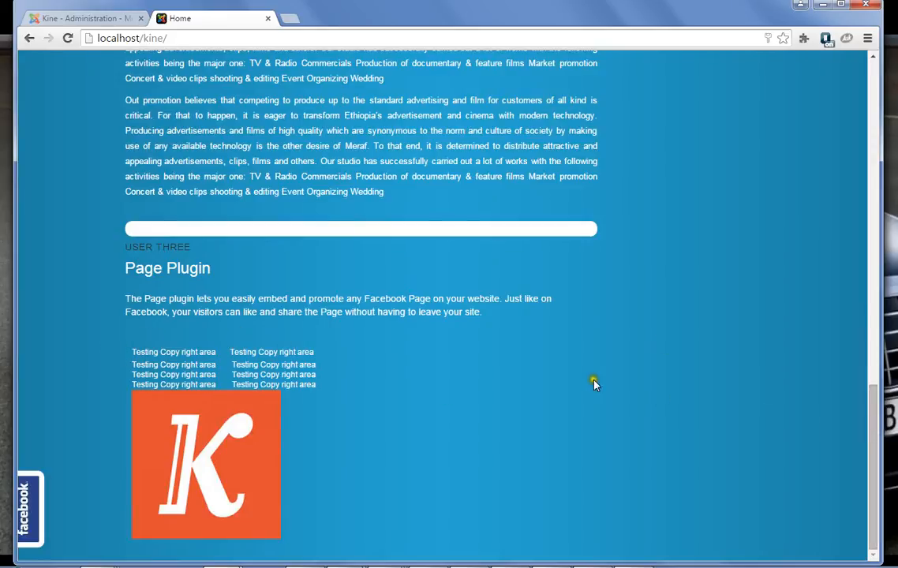
mouse_move(273, 405)
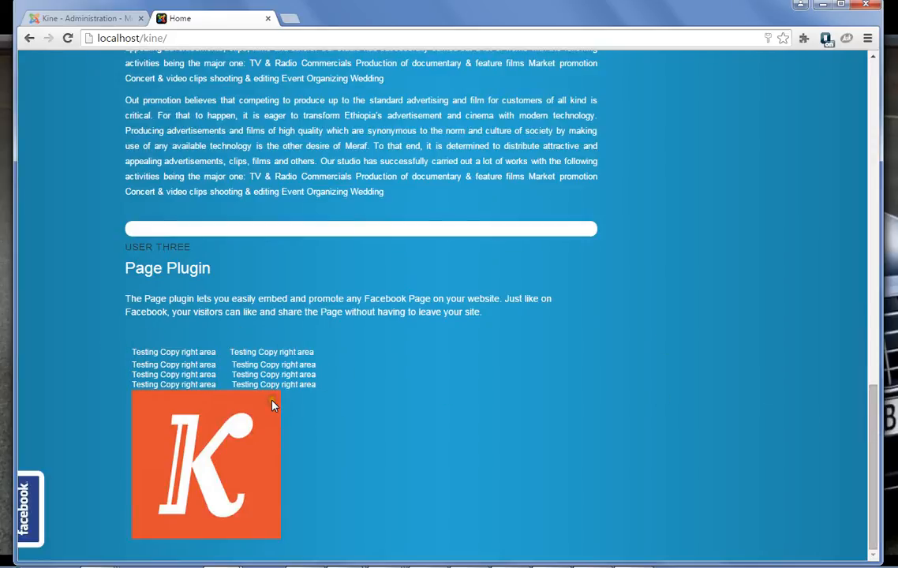
mouse_move(240, 301)
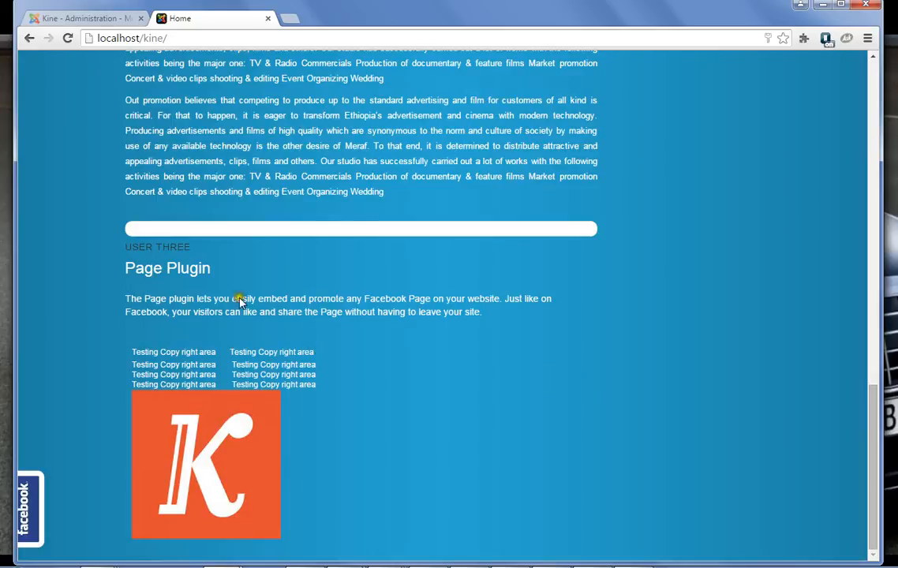
Save & Close the copy right module, unpublish it, and view the live site
left_click(75, 19)
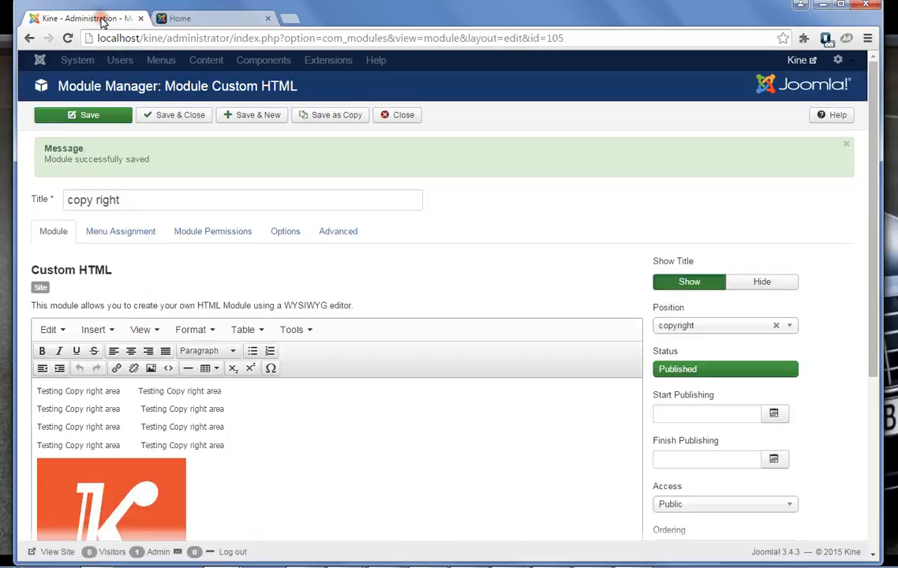
left_click(174, 114)
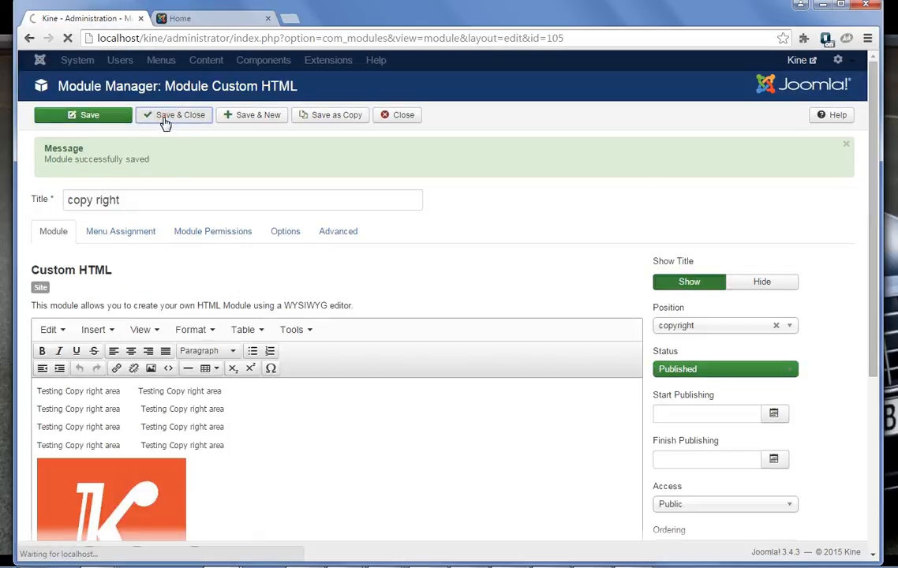
left_click(174, 115)
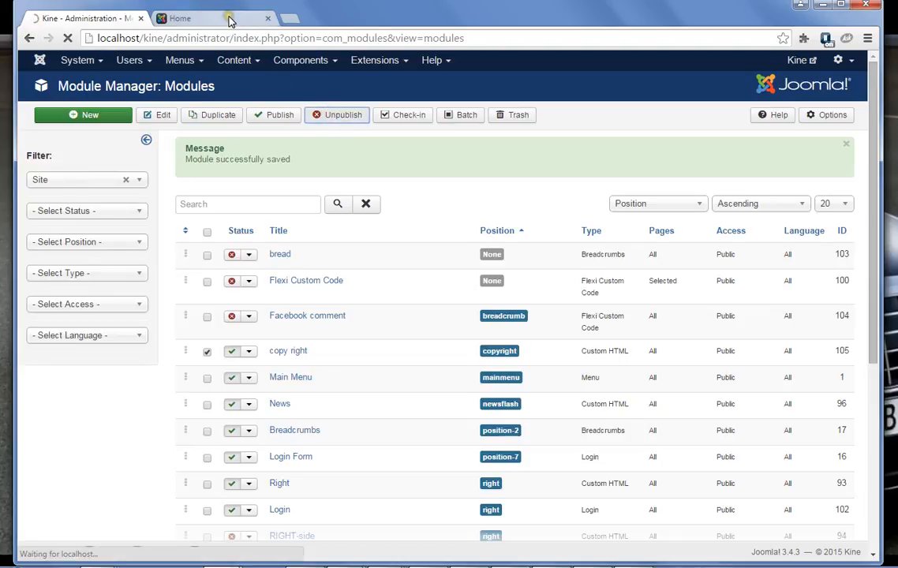
left_click(189, 18)
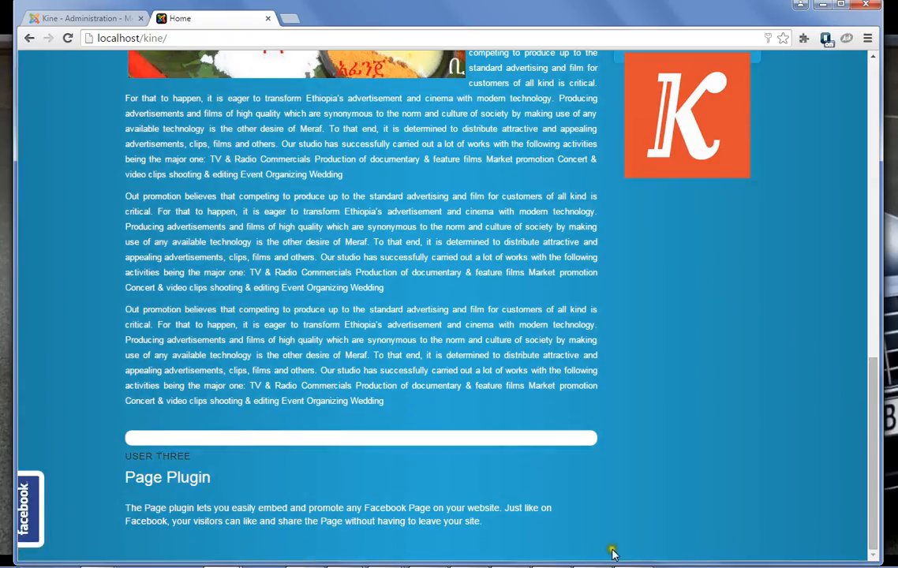
mouse_move(694, 500)
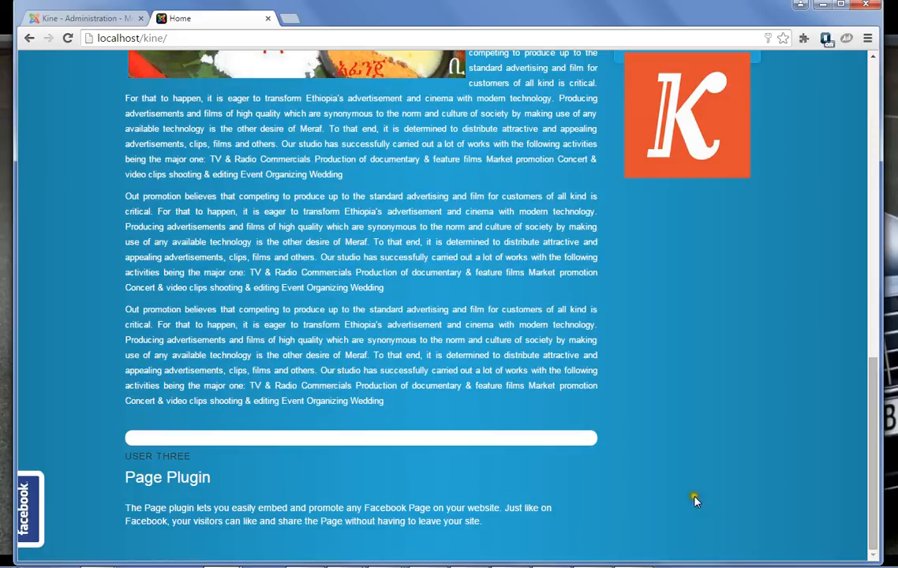
mouse_move(734, 539)
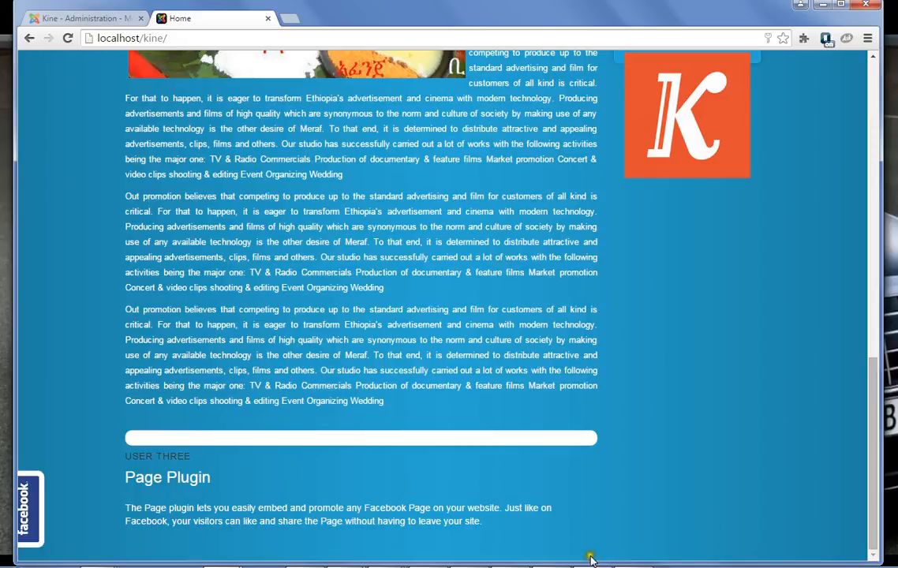
mouse_move(664, 539)
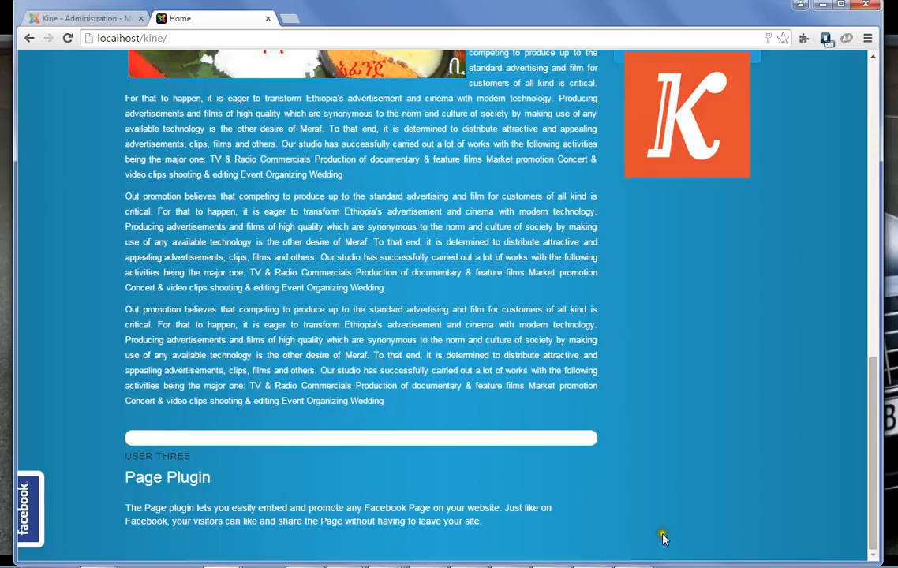
mouse_move(693, 546)
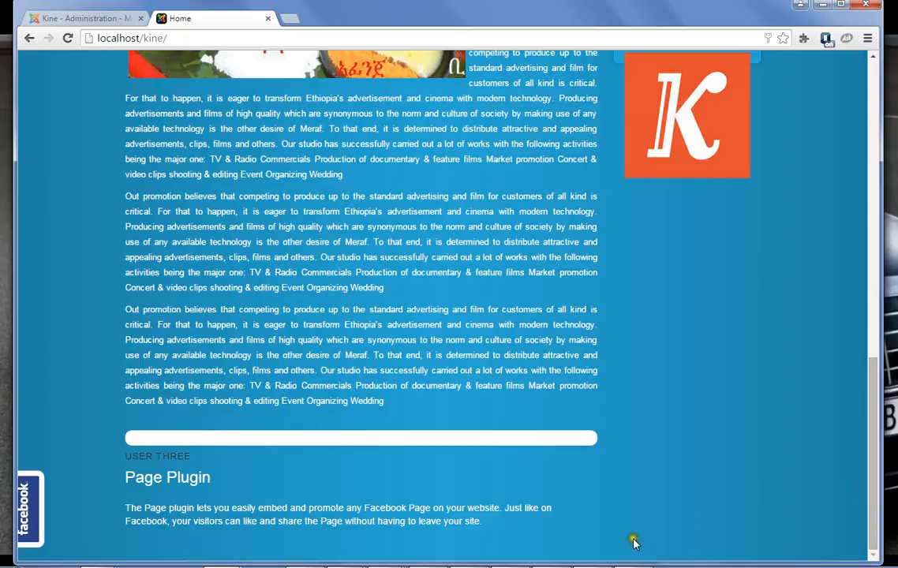
mouse_move(652, 539)
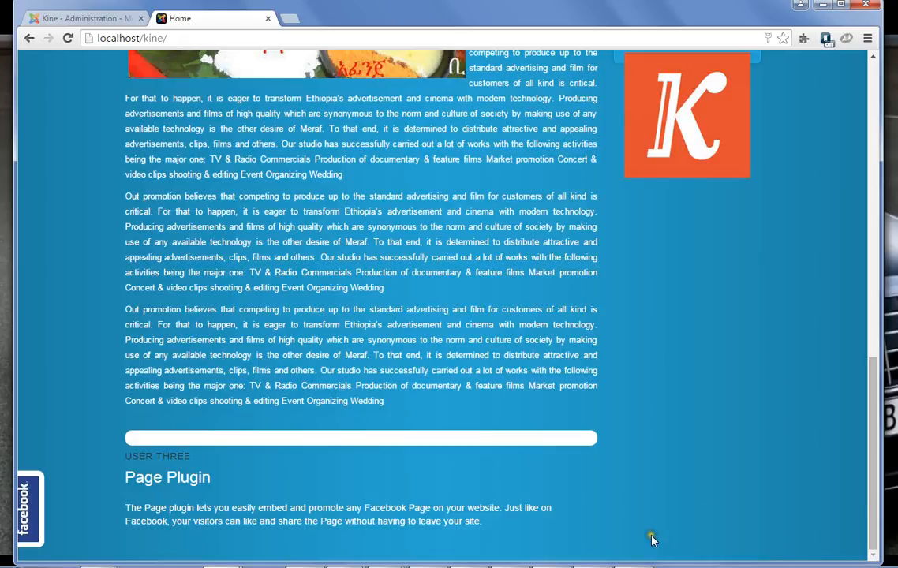
mouse_move(693, 551)
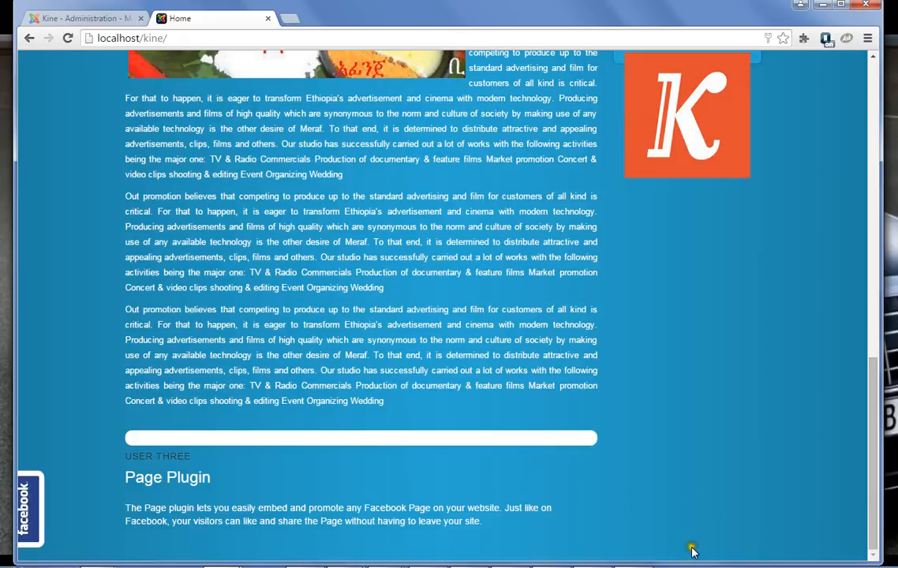
mouse_move(883, 480)
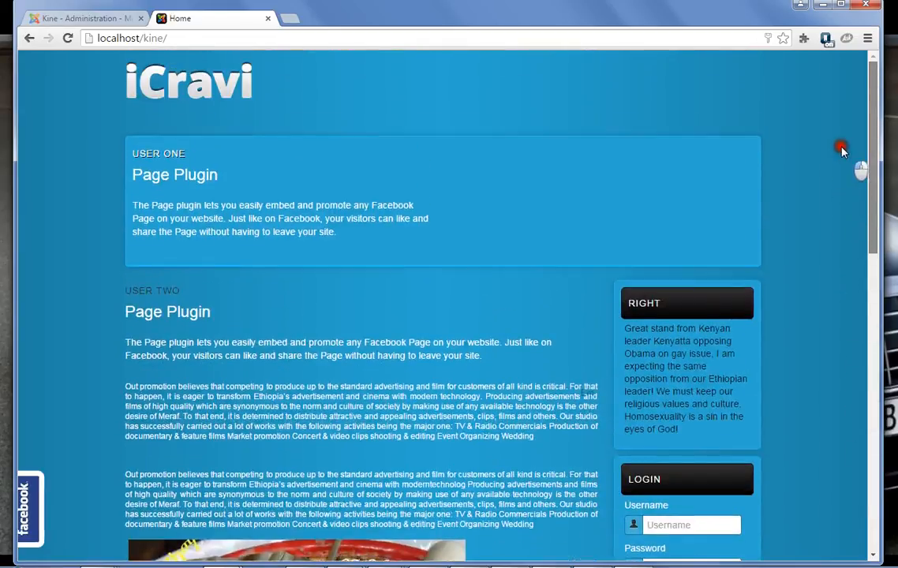
scroll("down", 3)
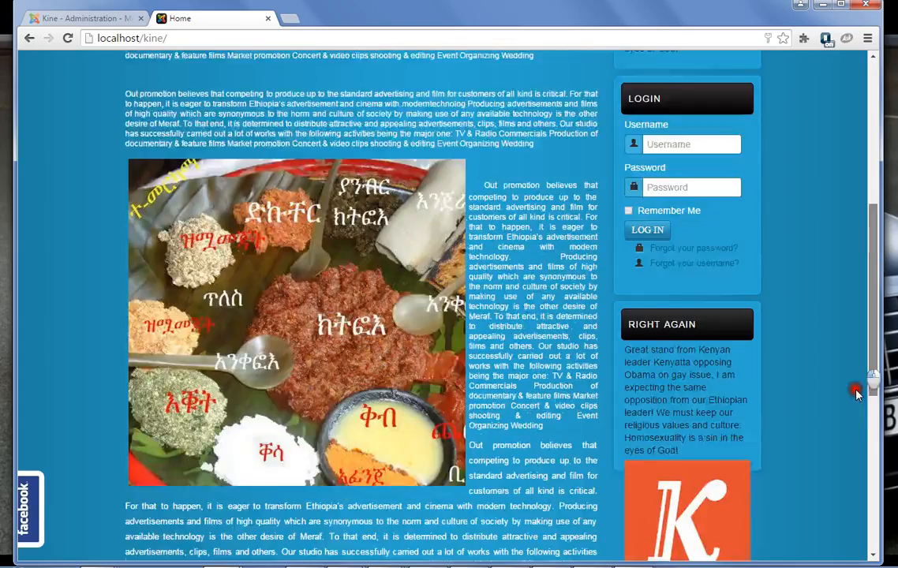
scroll("down", 3)
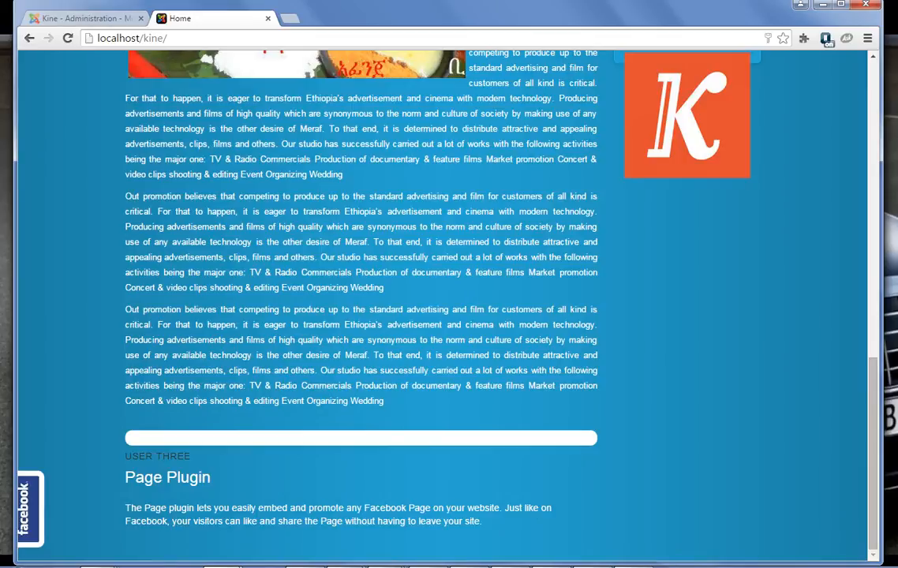